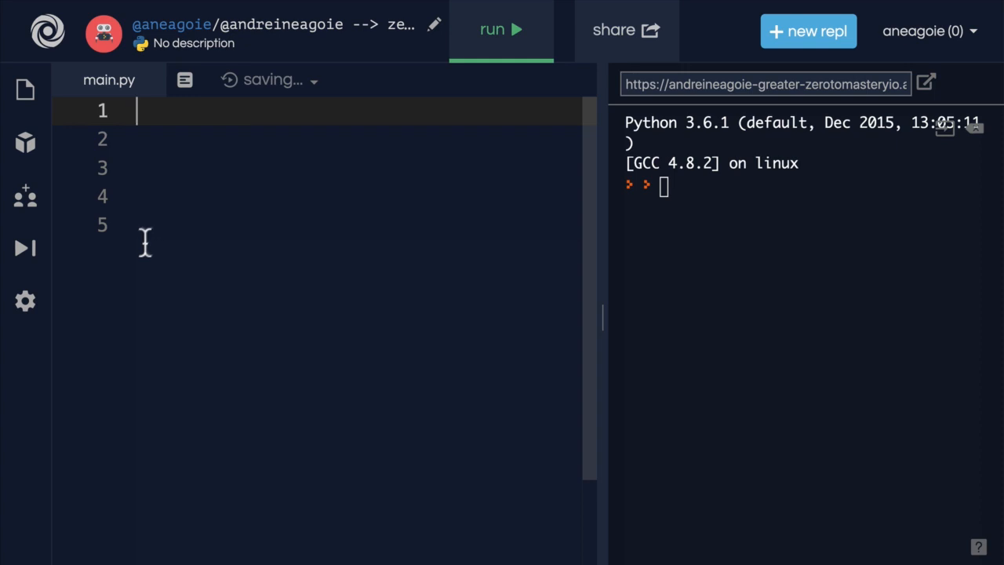
pyautogui.moveTo(116, 149)
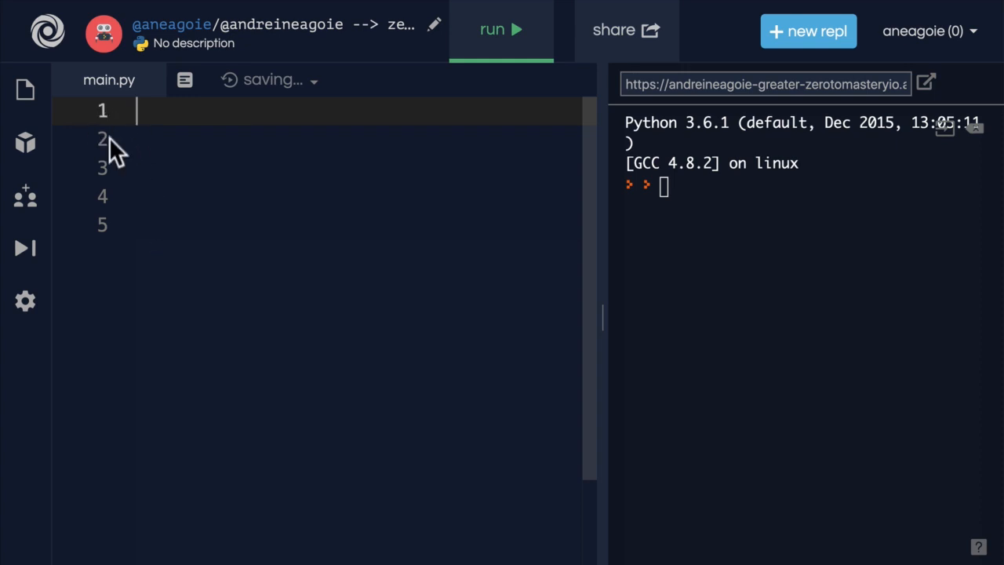
pyautogui.moveTo(116, 203)
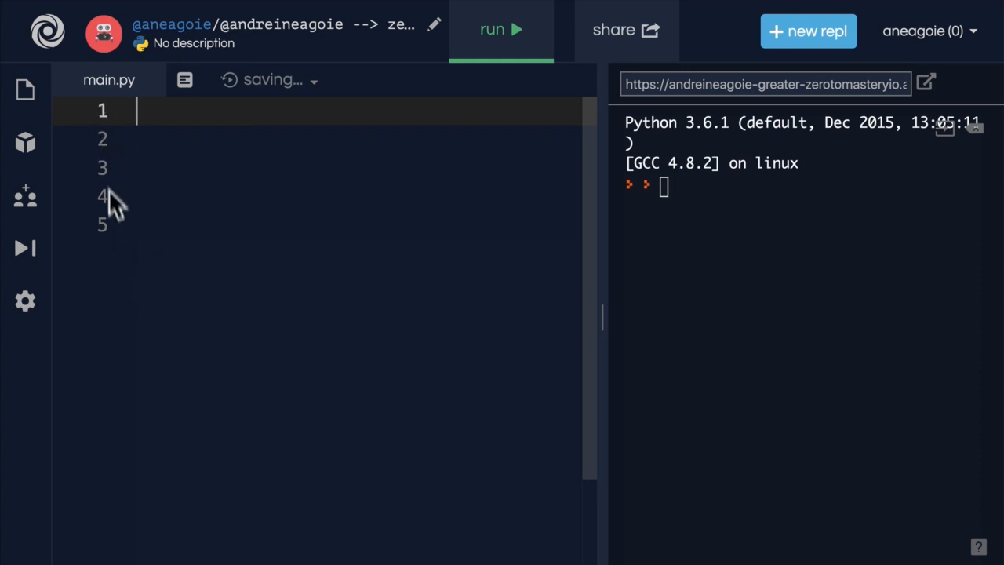
pyautogui.moveTo(117, 247)
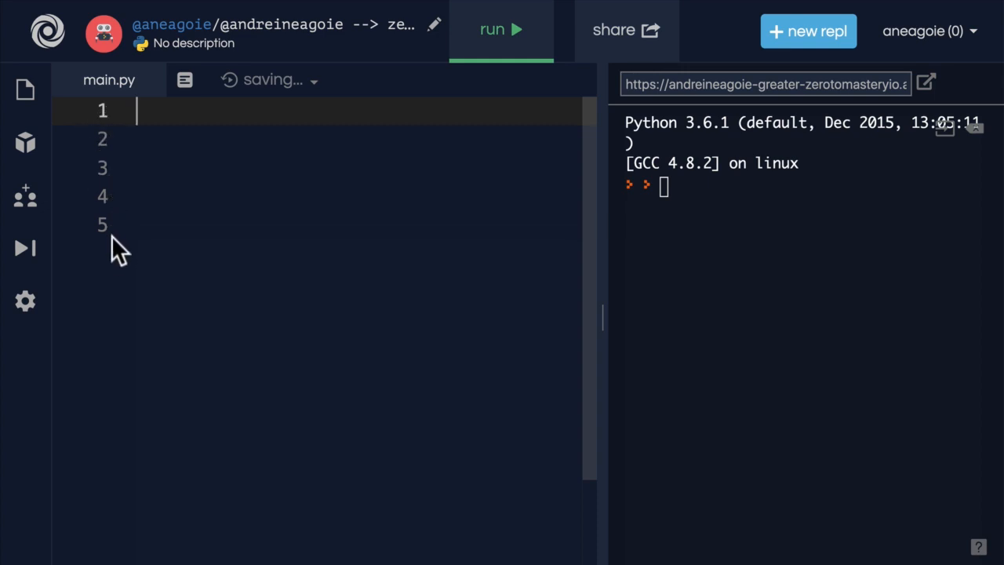
pyautogui.moveTo(118, 271)
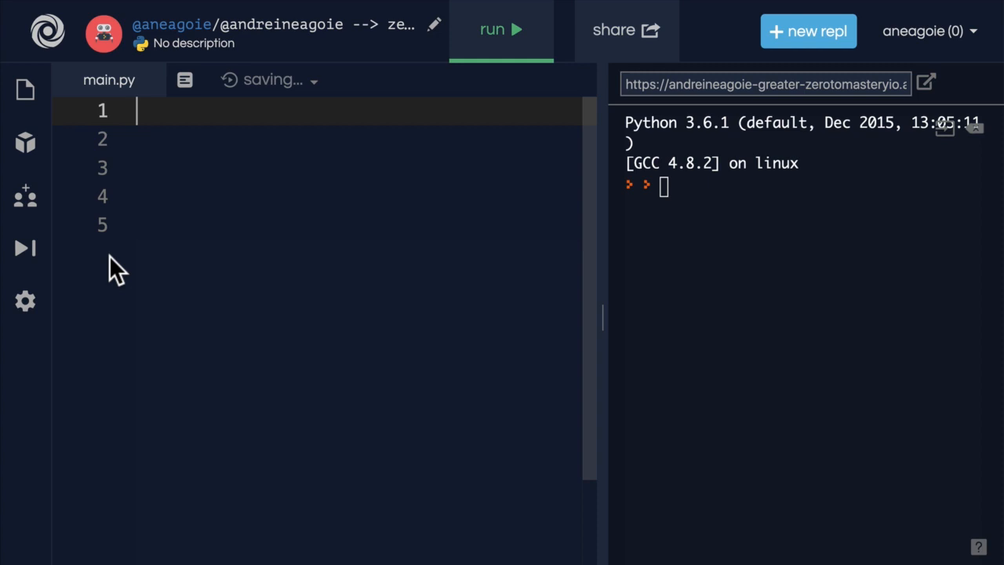
pyautogui.moveTo(116, 224)
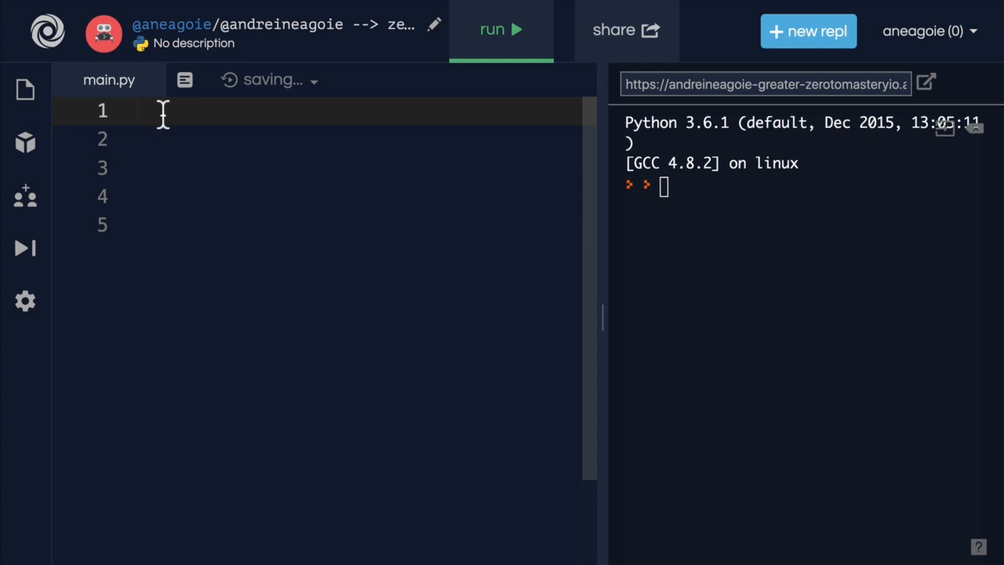
# Write the loop header for item in 'Zero to Mastery': on line one of main.py.
pyautogui.write('for')
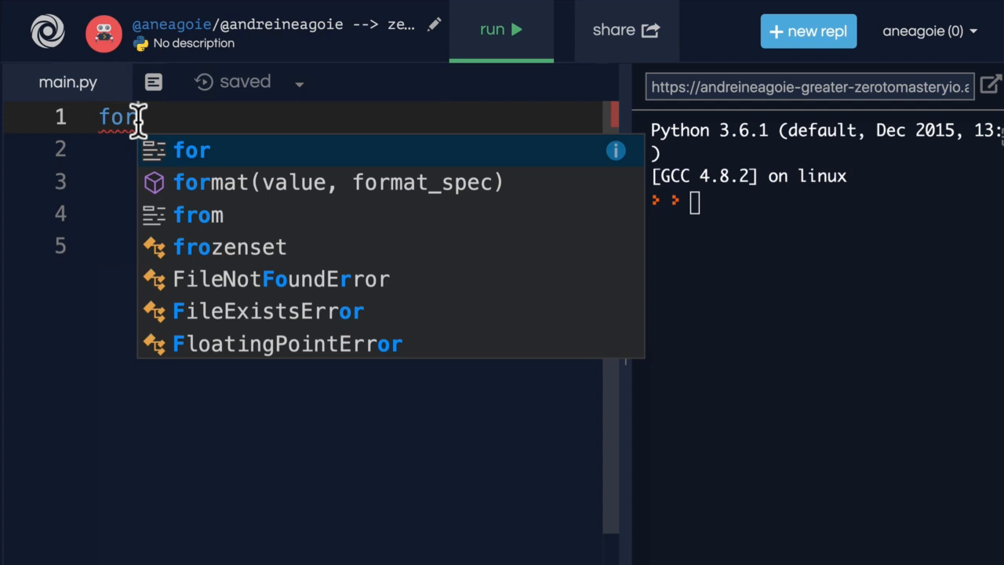
pyautogui.write("item in 'Zer")
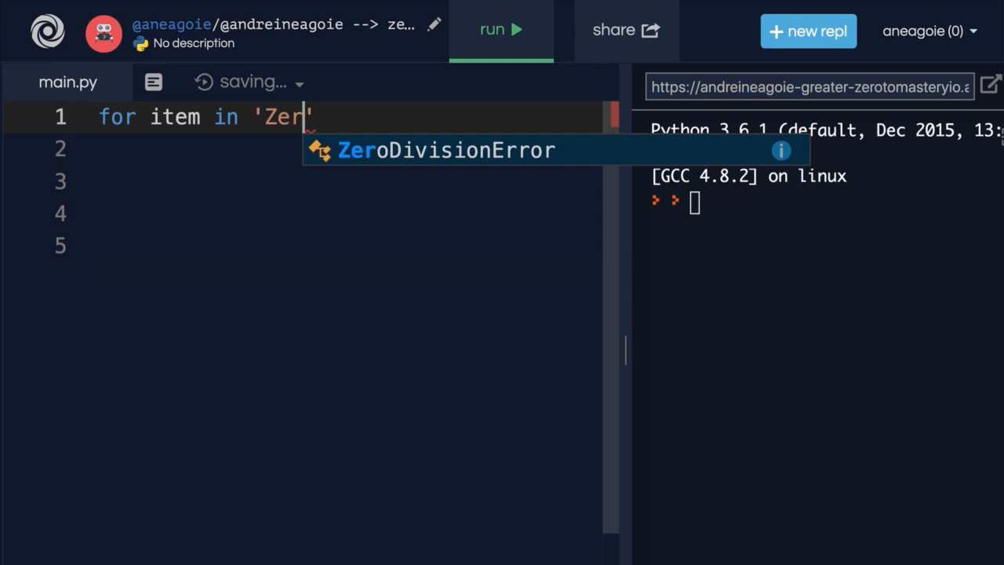
pyautogui.write('o to Maste')
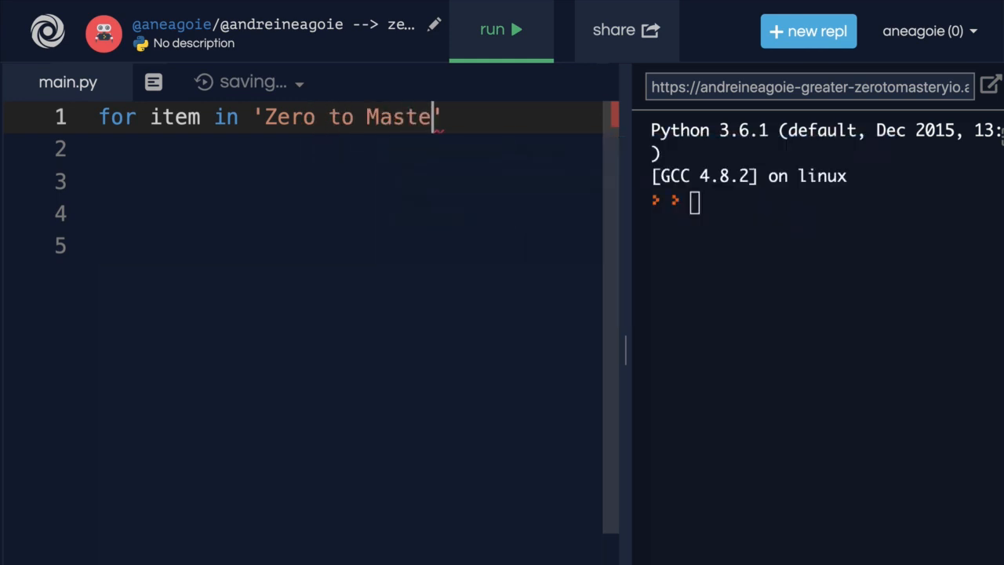
pyautogui.write("ry':")
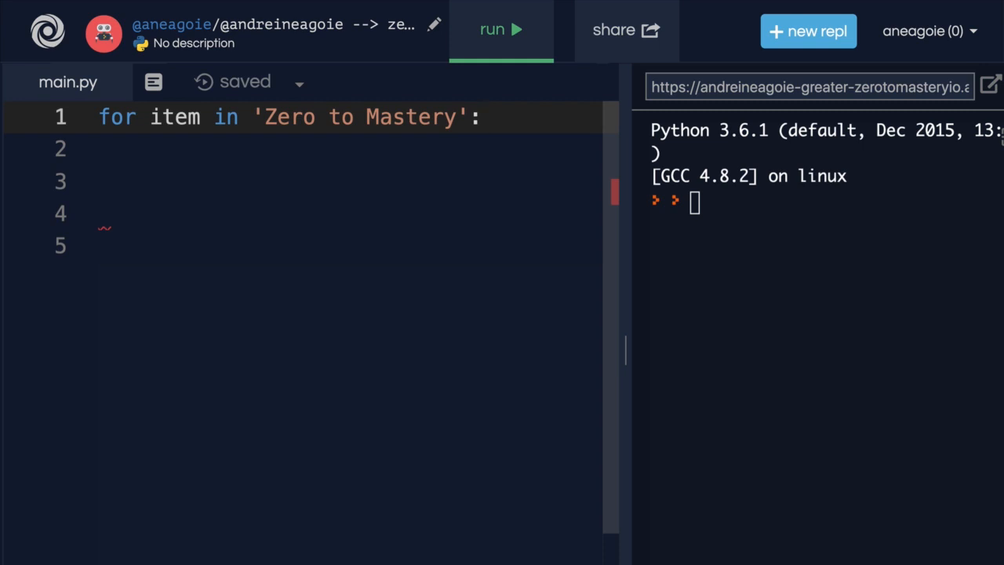
# Try renaming the loop variable to teddybears, then restore it to item.
pyautogui.doubleClick(116, 117)
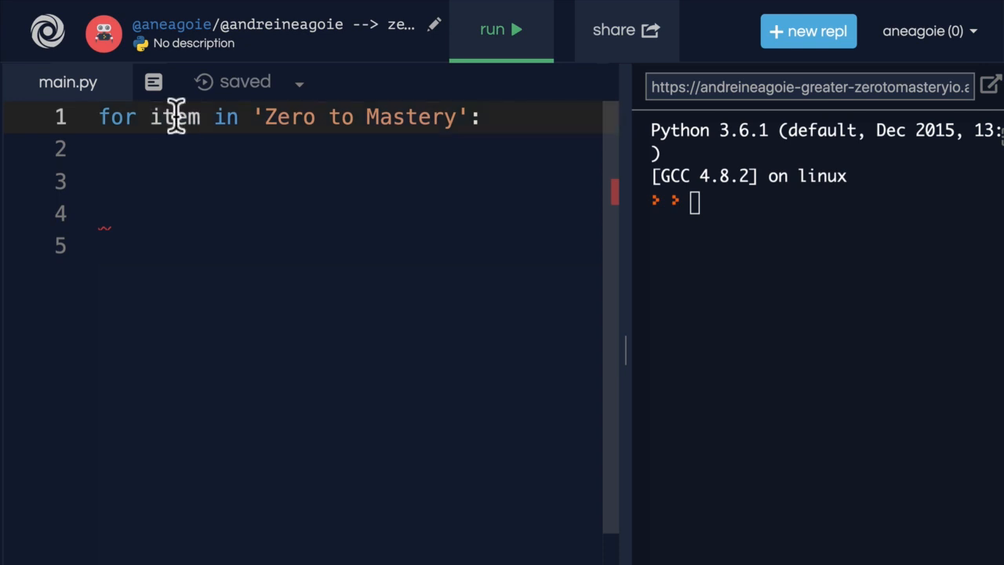
pyautogui.doubleClick(174, 116)
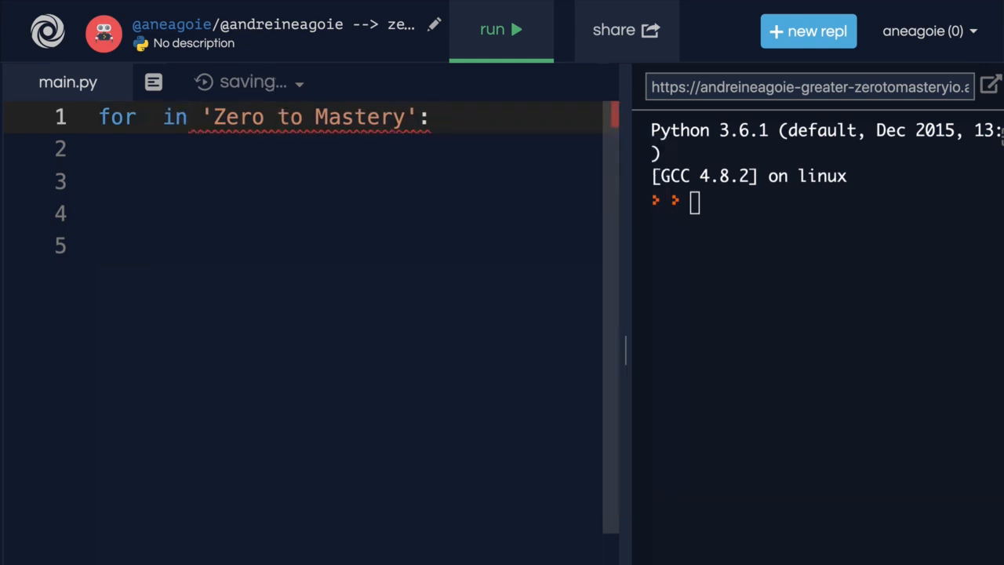
pyautogui.write('teddybear')
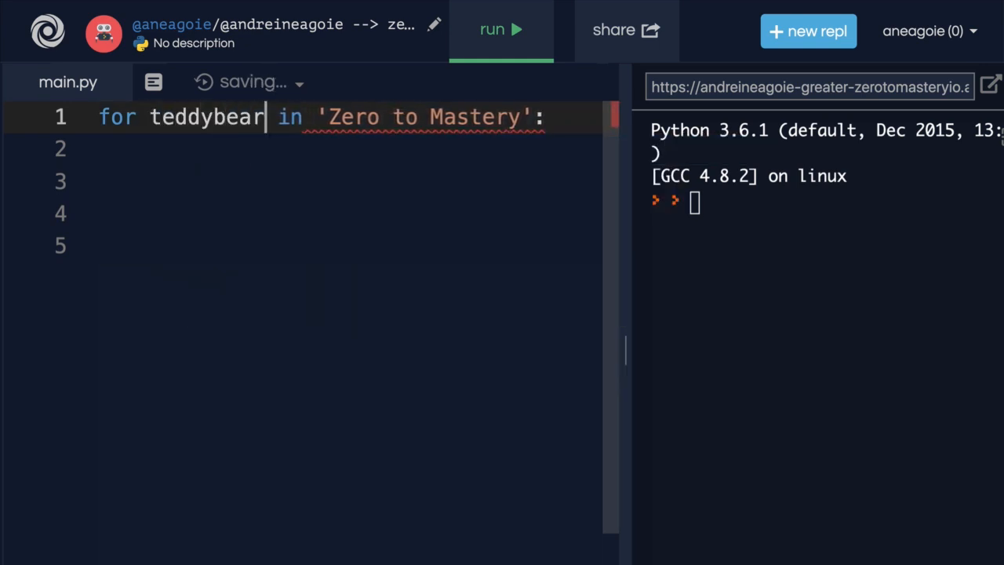
pyautogui.write('s')
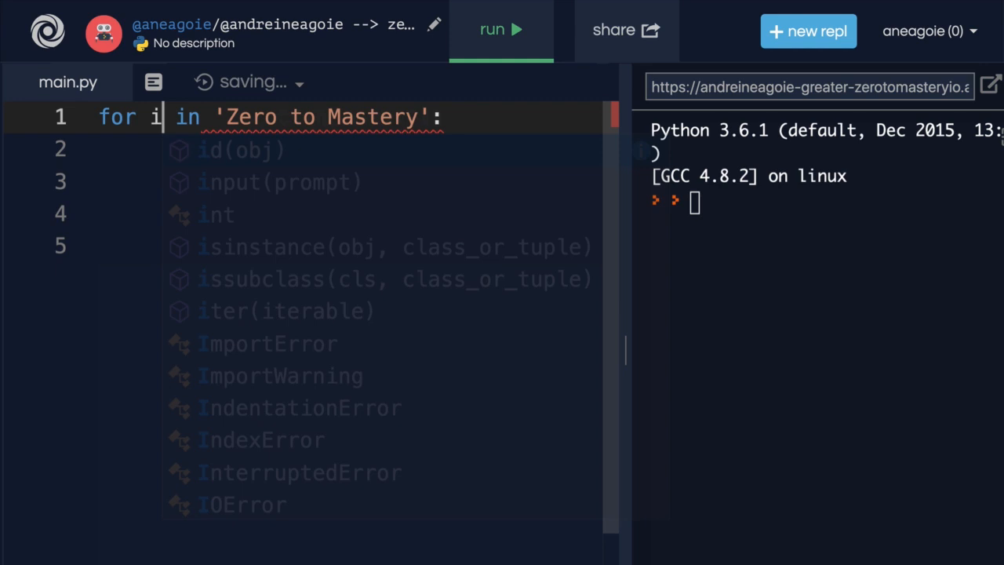
pyautogui.write('tem')
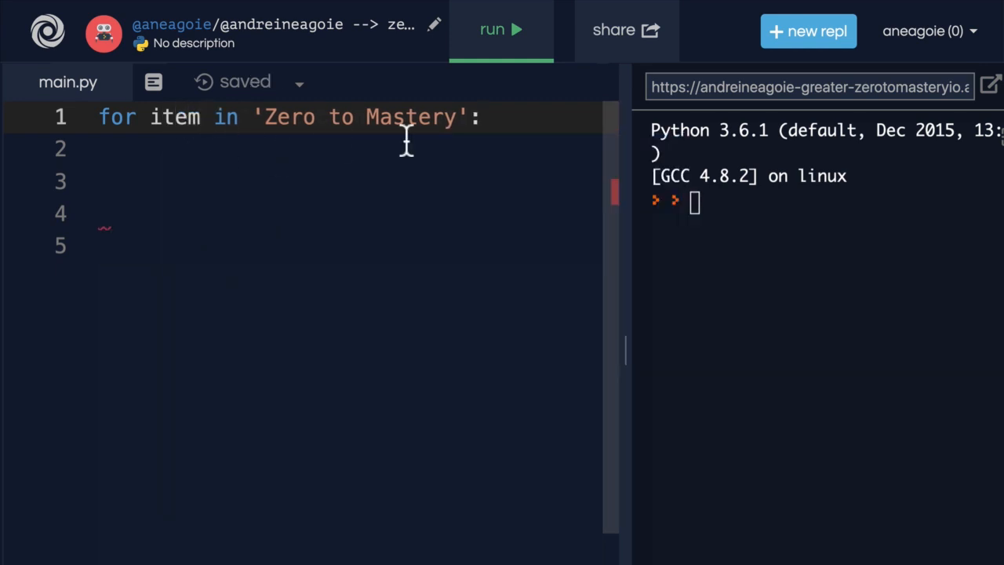
pyautogui.moveTo(264, 117); pyautogui.dragTo(455, 116)
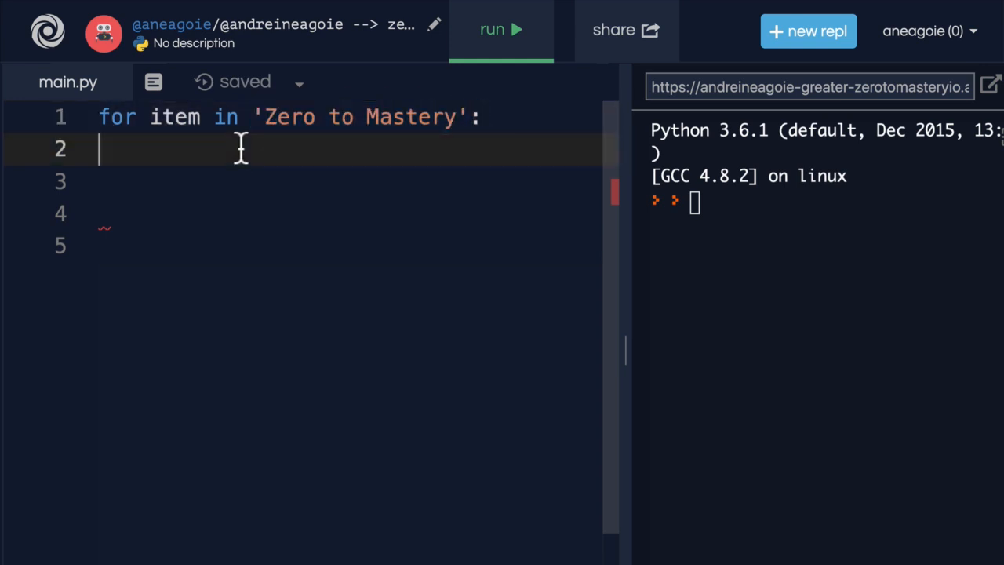
pyautogui.moveTo(236, 118)
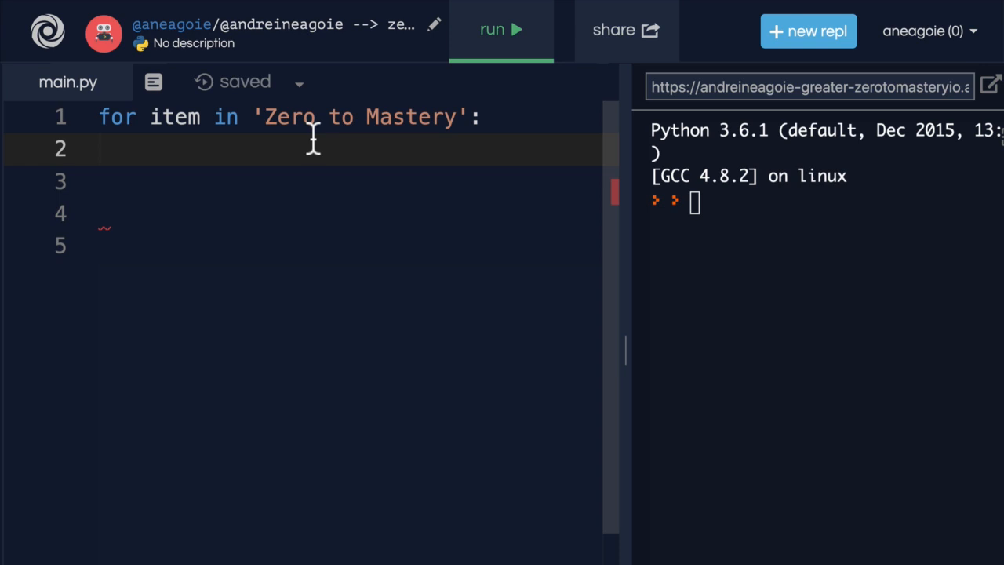
# Add the indented loop body print(item) under the for line.
pyautogui.click(284, 117)
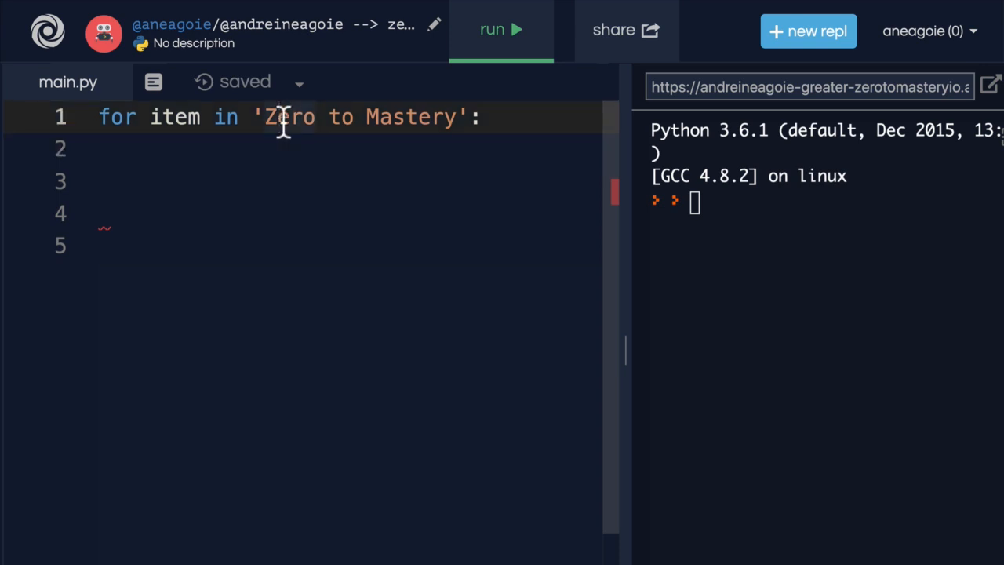
pyautogui.moveTo(266, 117); pyautogui.dragTo(471, 117)
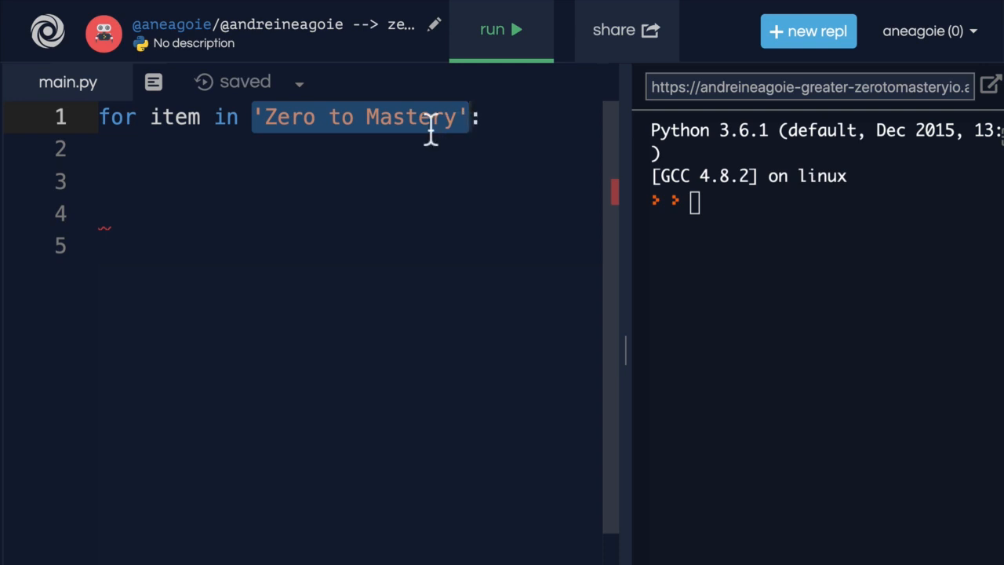
pyautogui.doubleClick(117, 117)
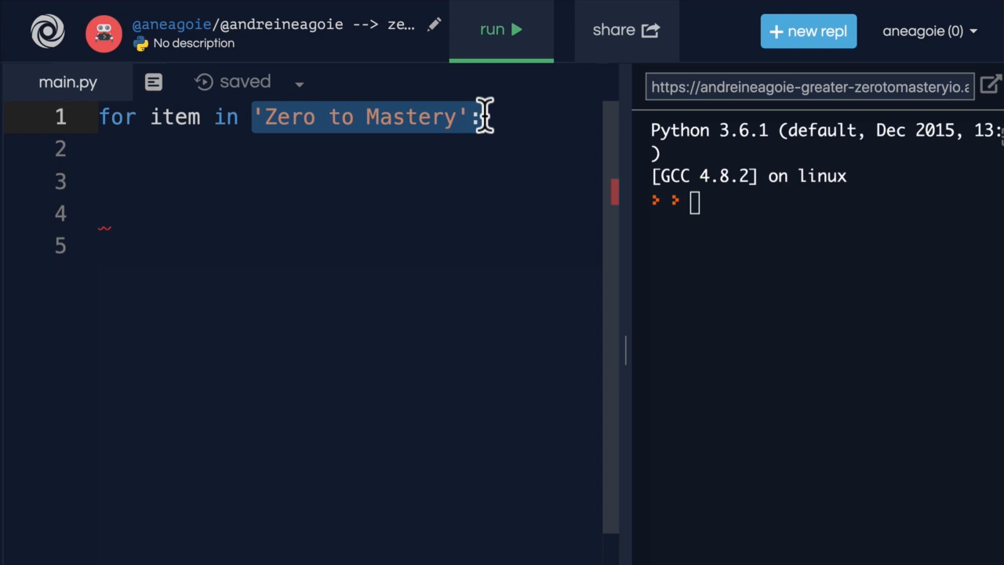
pyautogui.moveTo(451, 151)
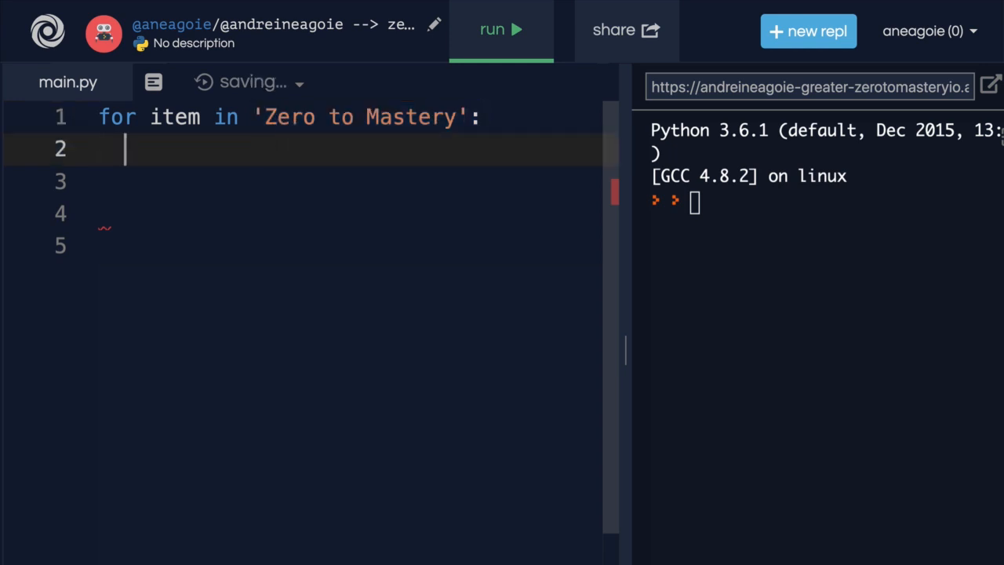
pyautogui.write('print(item)')
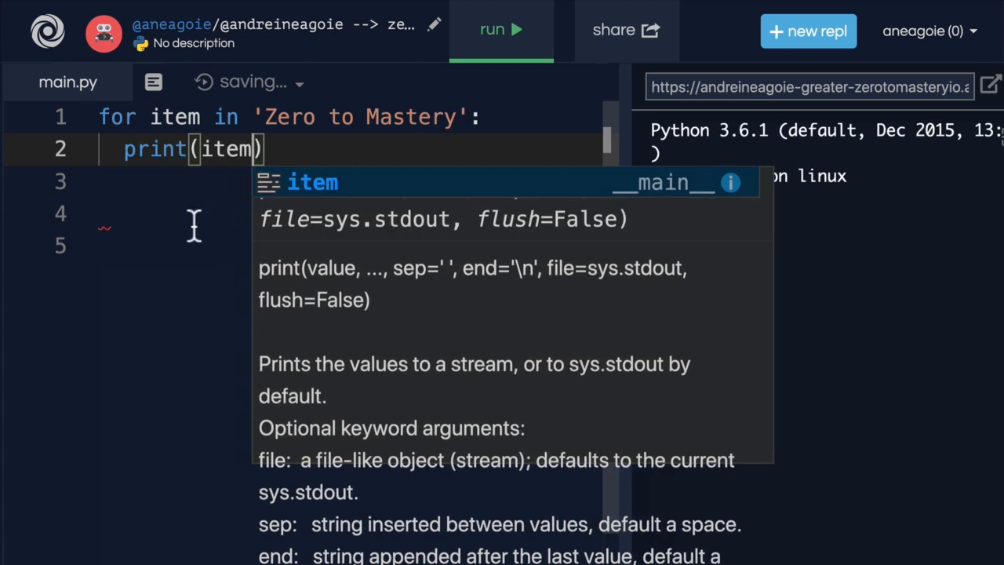
# Run main.py and inspect each letter of 'Zero to Mastery' in the console.
pyautogui.click(501, 29)
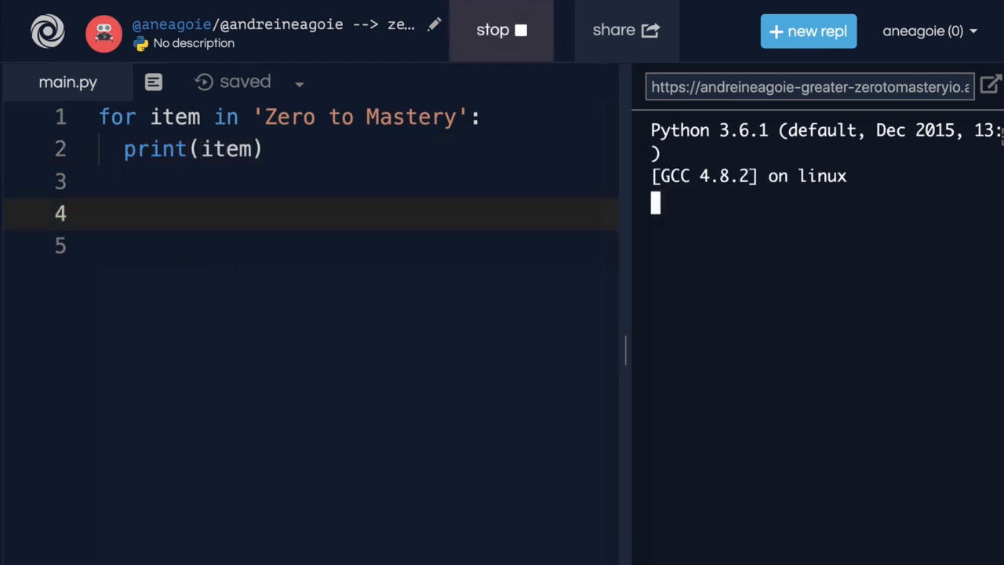
pyautogui.click(501, 29)
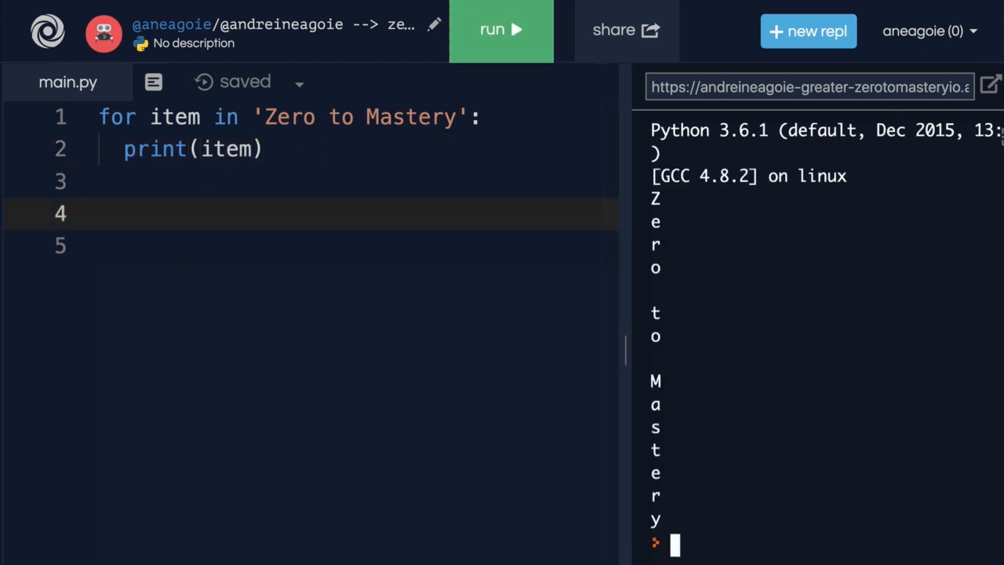
pyautogui.doubleClick(226, 149)
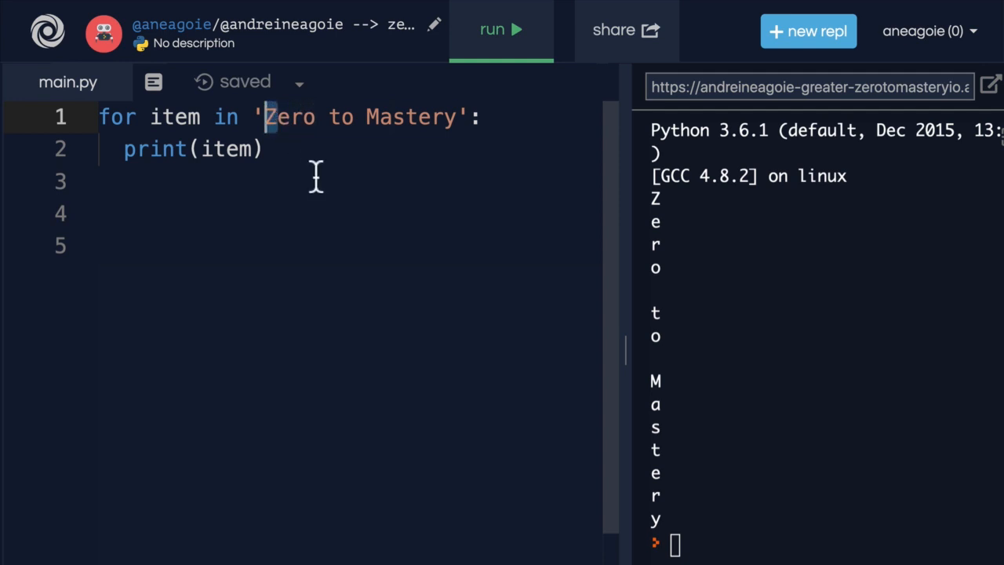
# Loop over the list [1,2,3,4,5] and run it, then rerun with the set {1,2,3,4,5}.
pyautogui.press('Delete')
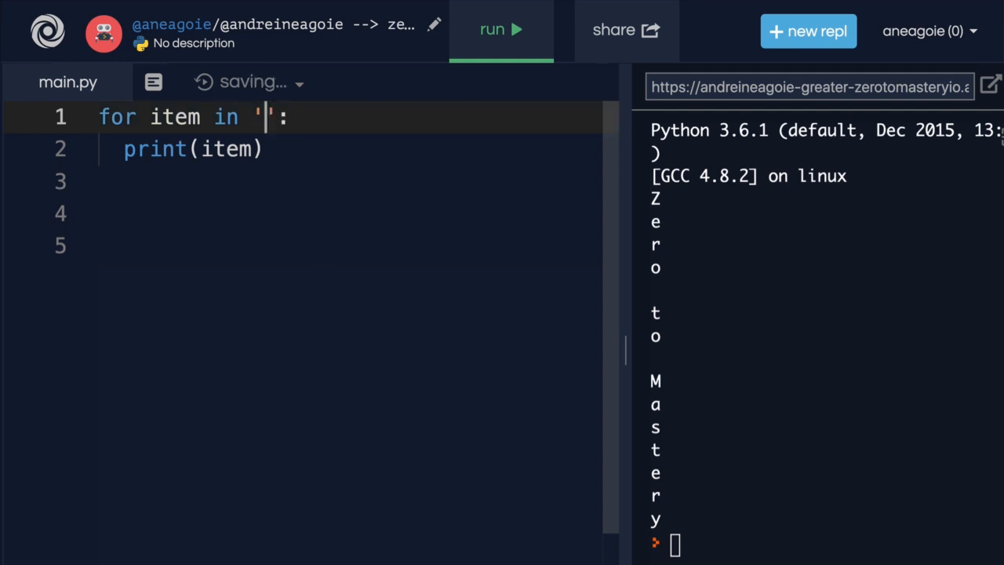
pyautogui.write('[]')
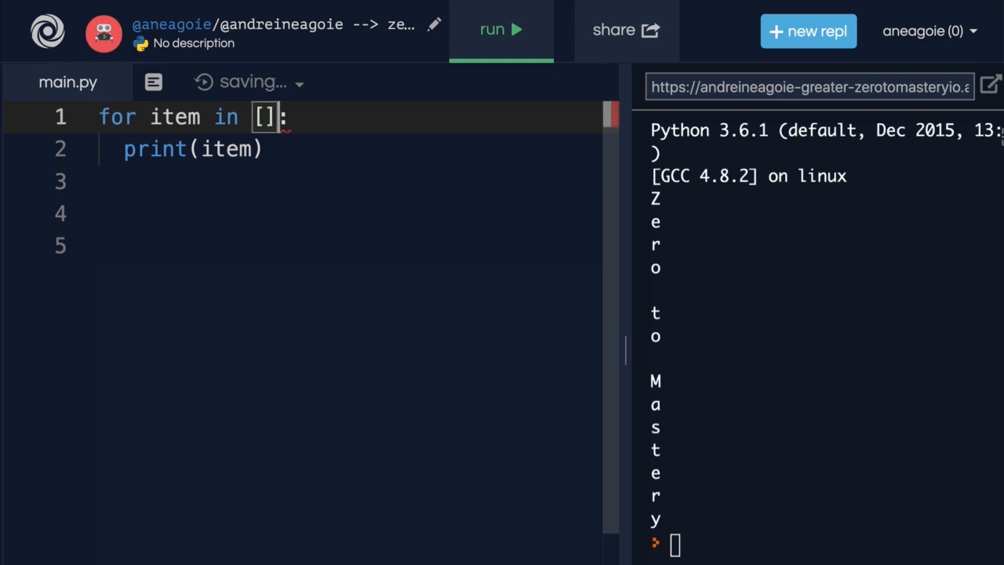
pyautogui.write('1,2,3')
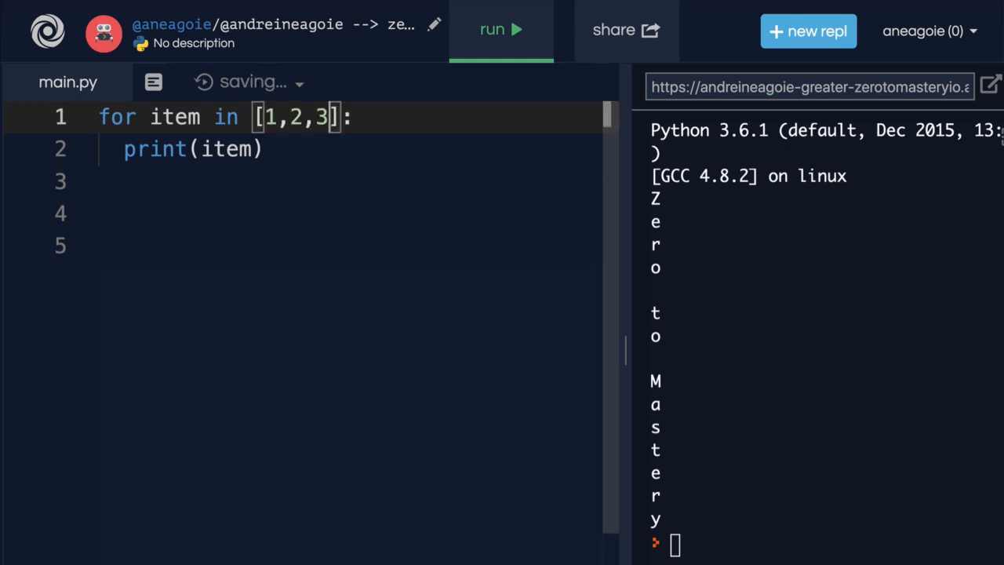
pyautogui.write(',4,5')
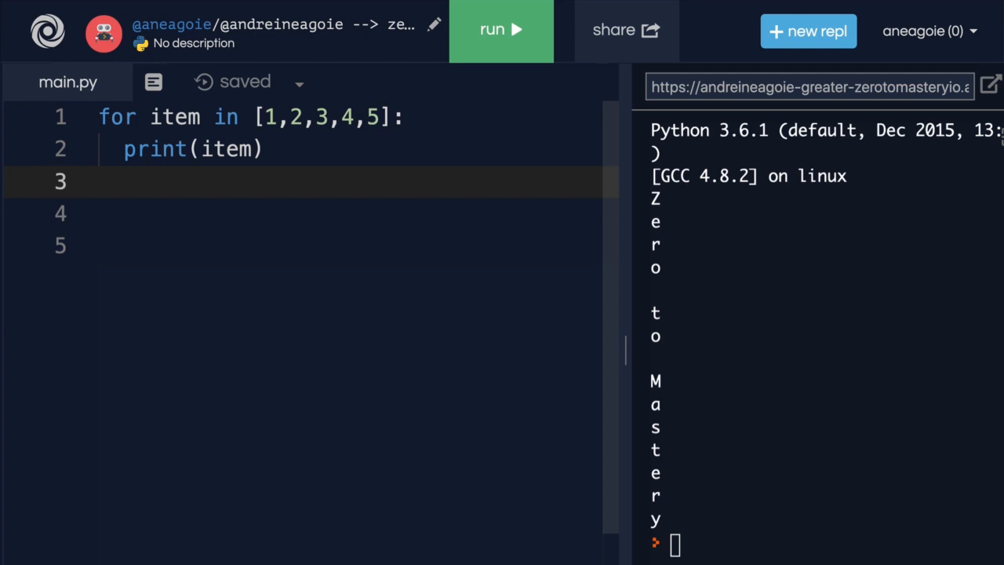
pyautogui.click(501, 30)
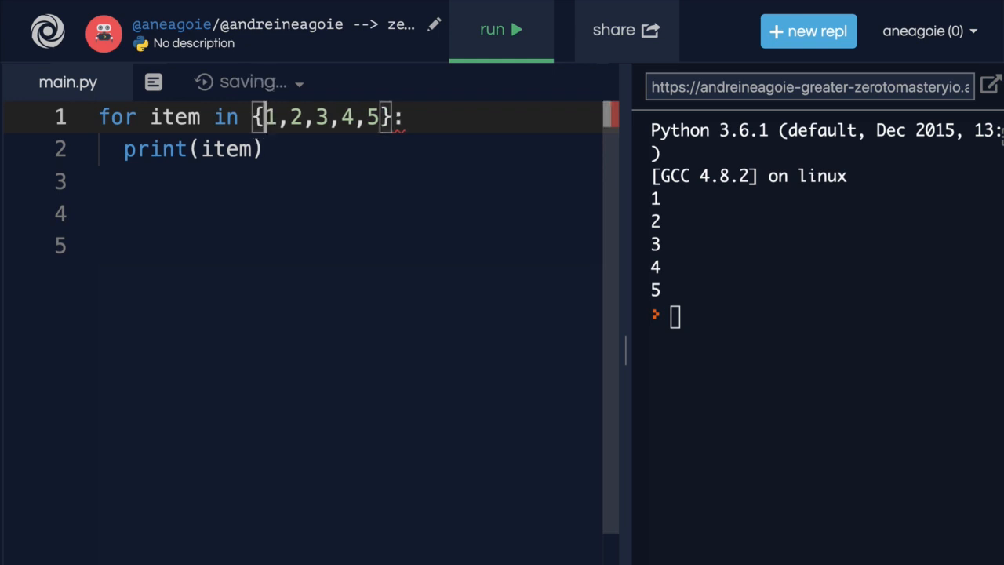
pyautogui.click(500, 29)
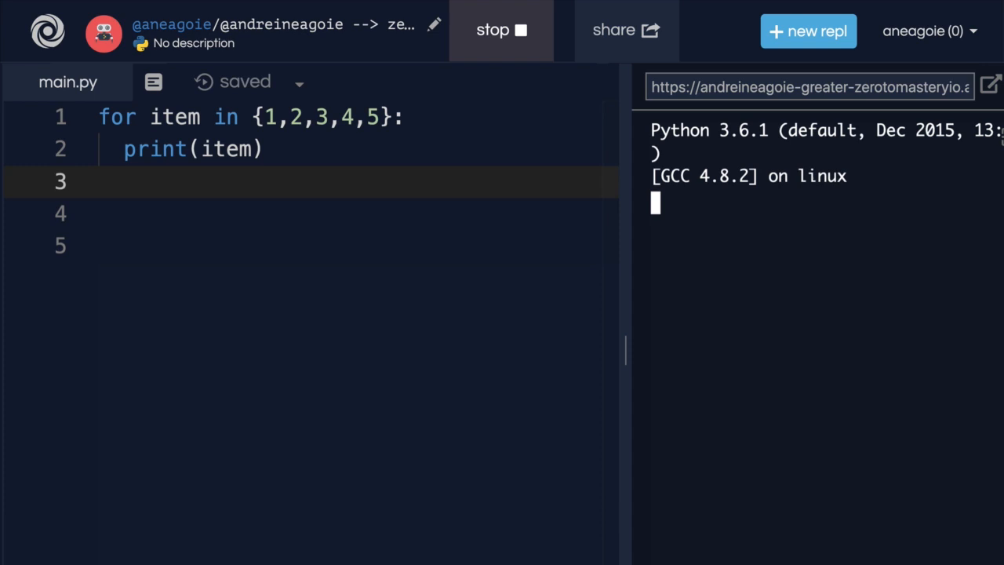
pyautogui.click(502, 30)
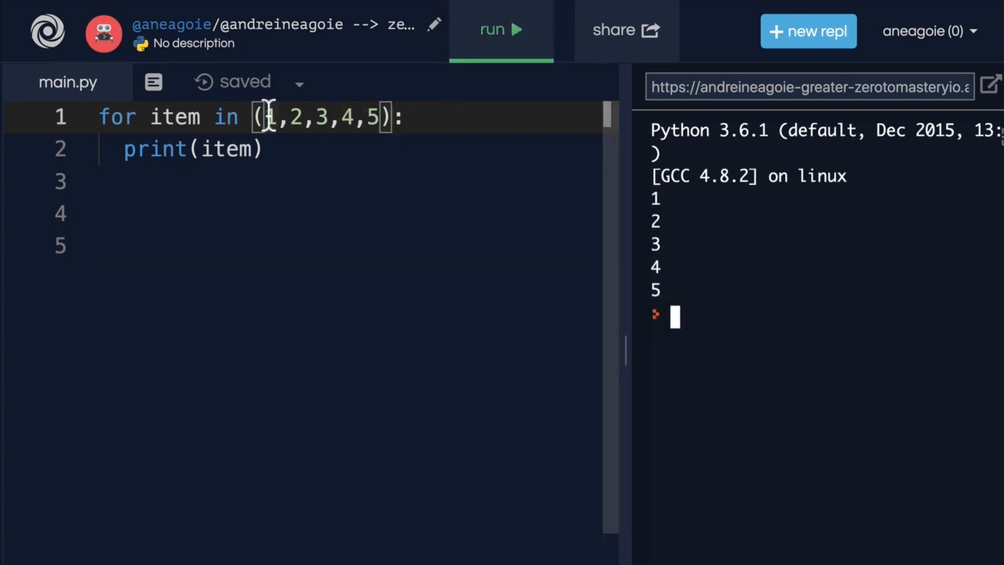
pyautogui.moveTo(384, 117)
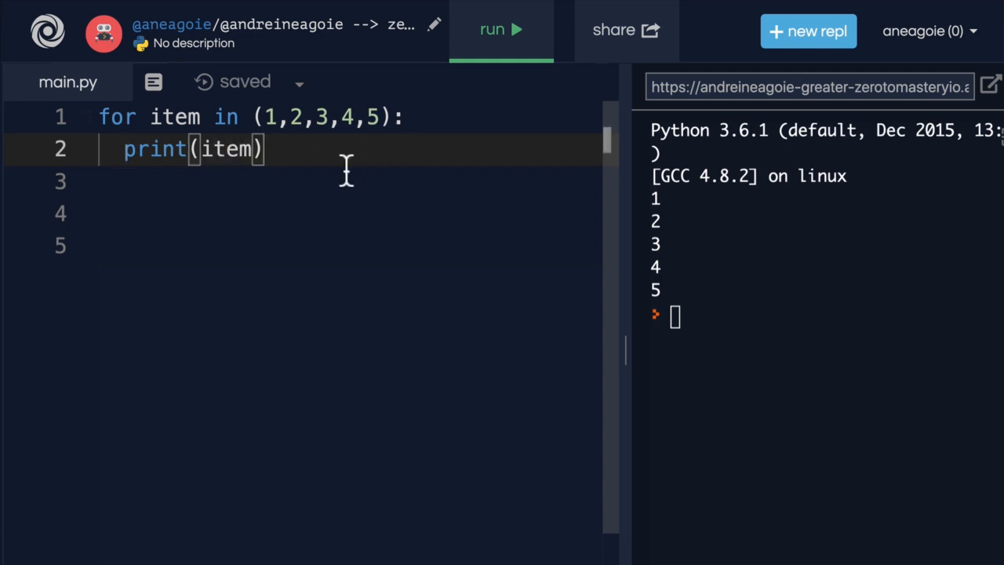
# Add two more print(item) lines inside the loop and run it.
pyautogui.write('p')
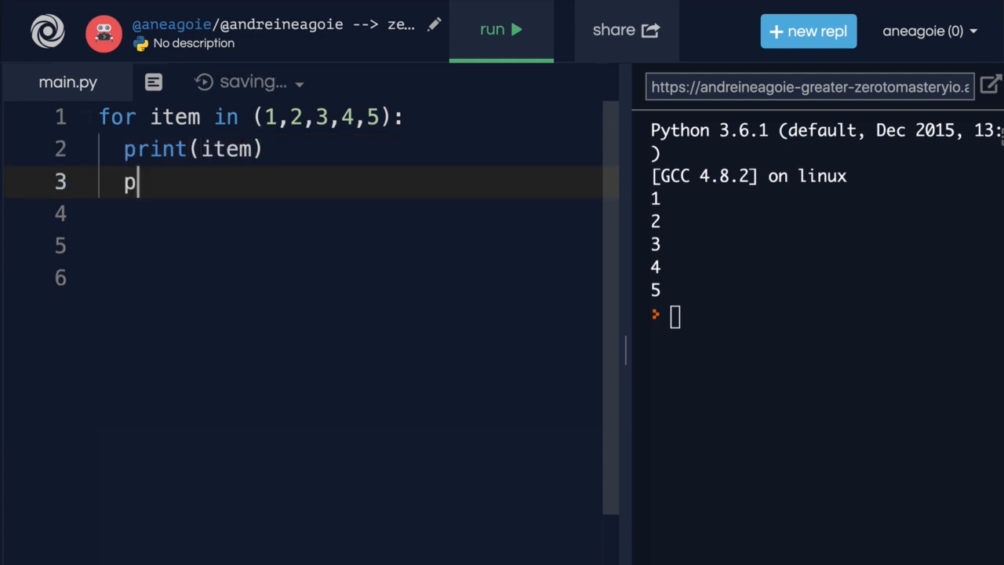
pyautogui.write('rint(item)')
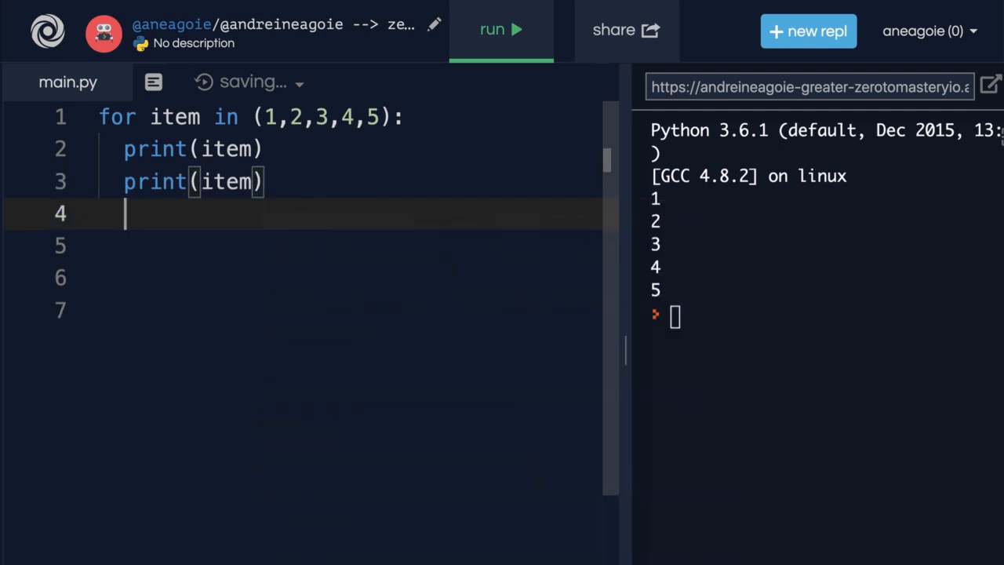
pyautogui.write('print(item)')
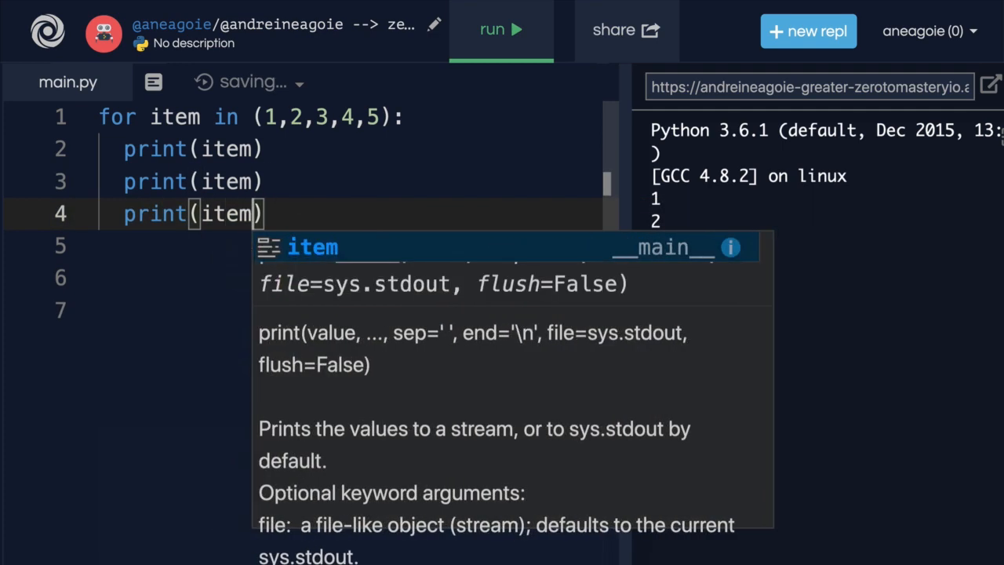
pyautogui.click(501, 30)
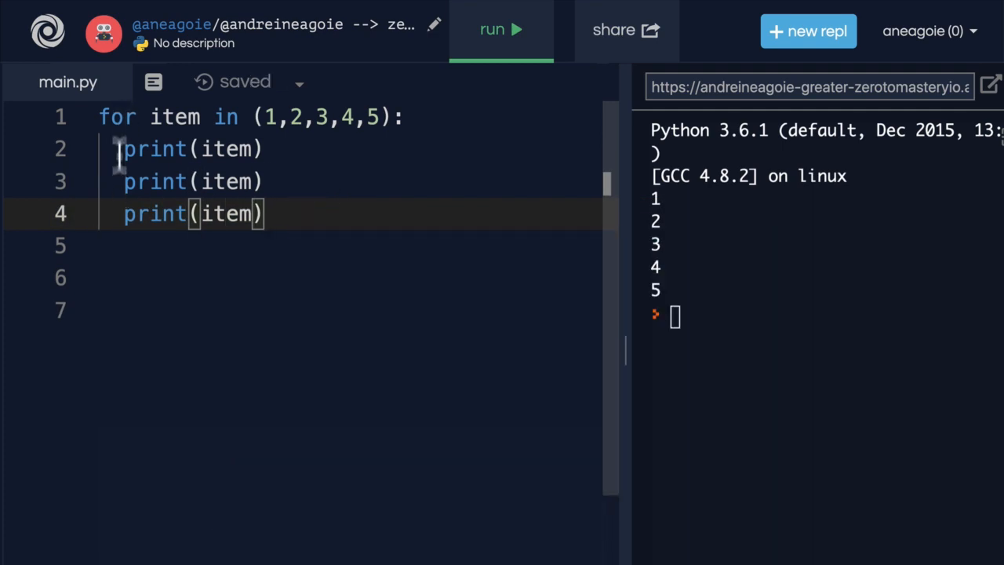
pyautogui.click(501, 30)
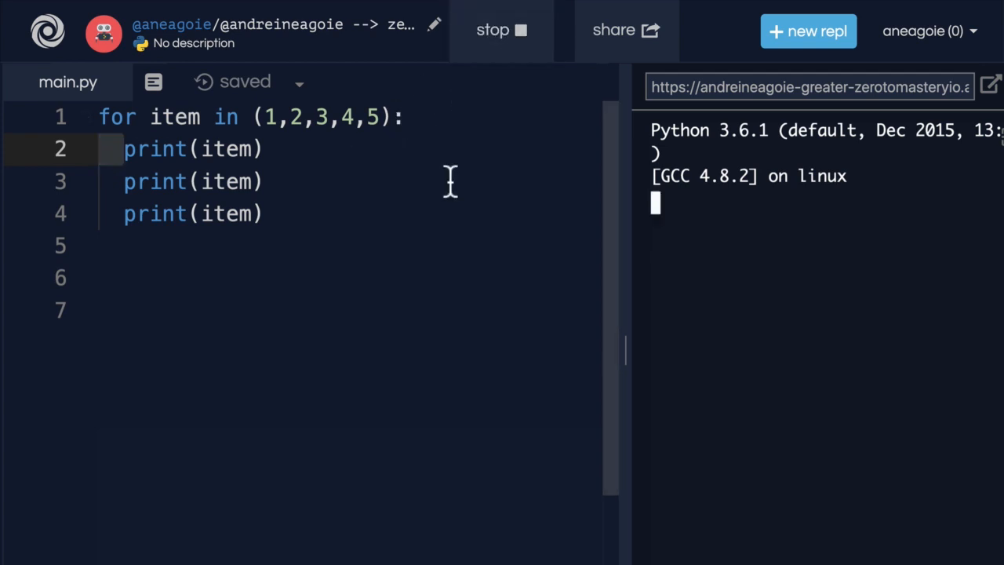
# Add an unindented print('hi!') after the loop and run the script.
pyautogui.click(501, 30)
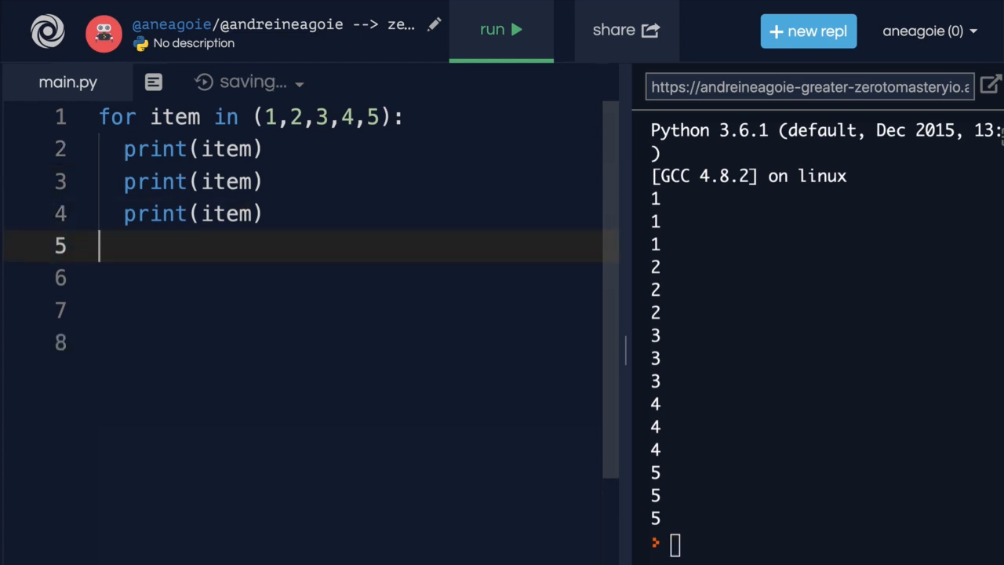
pyautogui.write('print()')
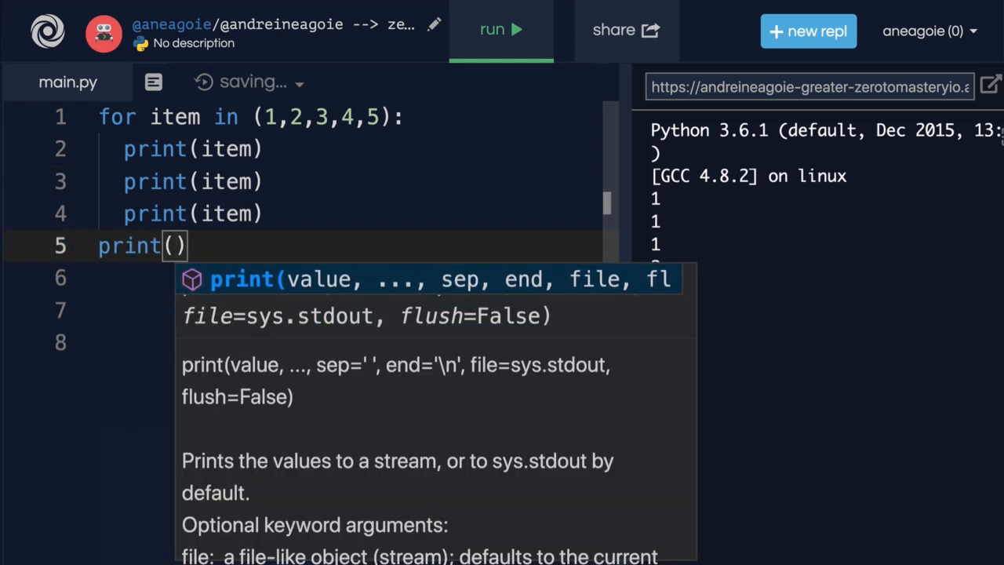
pyautogui.write(';')
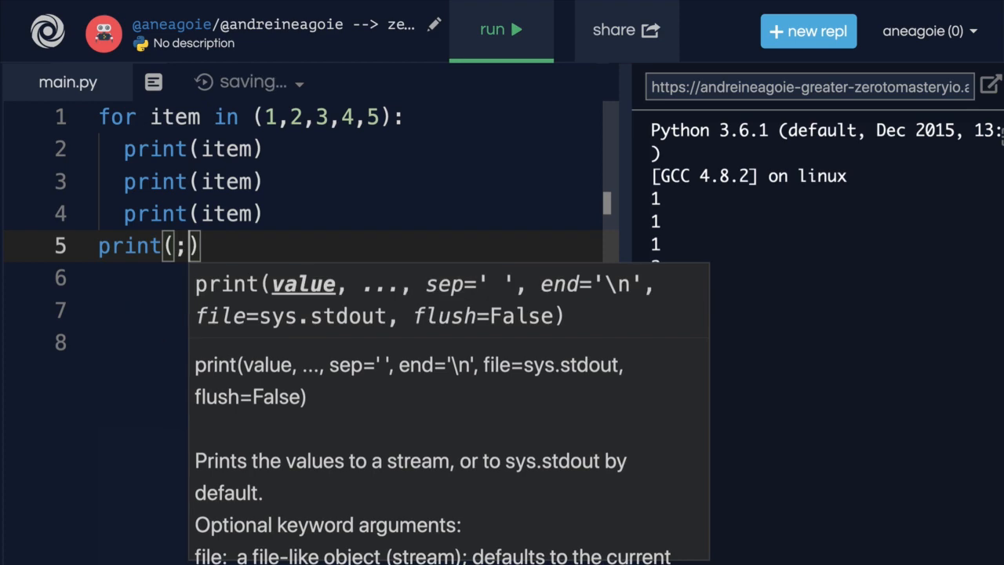
pyautogui.write("'hi!")
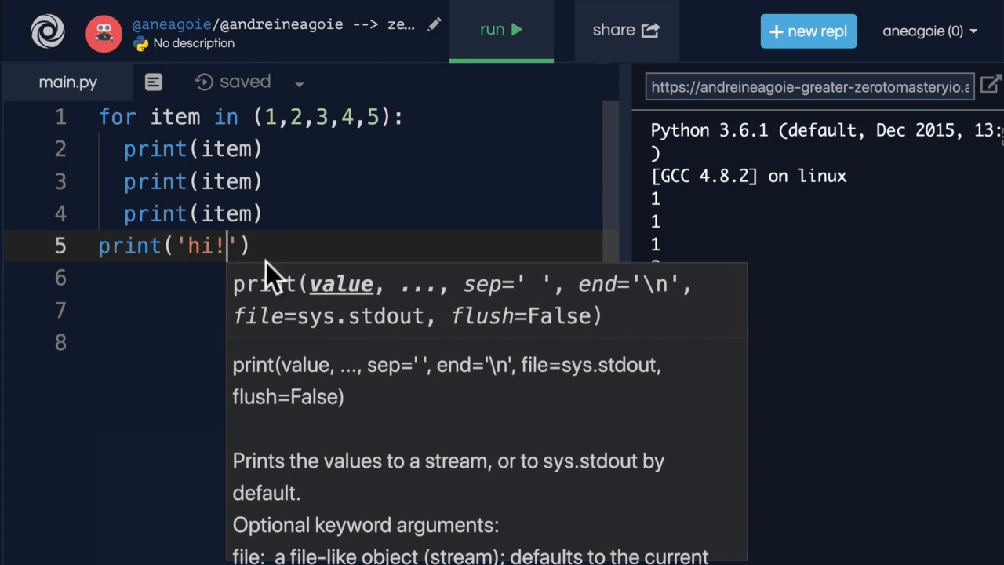
pyautogui.click(501, 30)
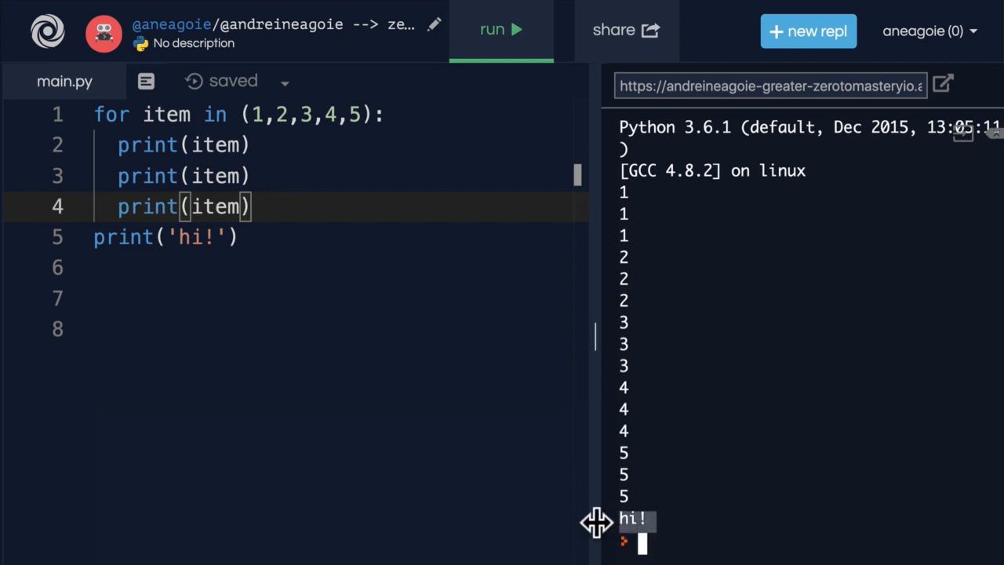
pyautogui.moveTo(235, 271)
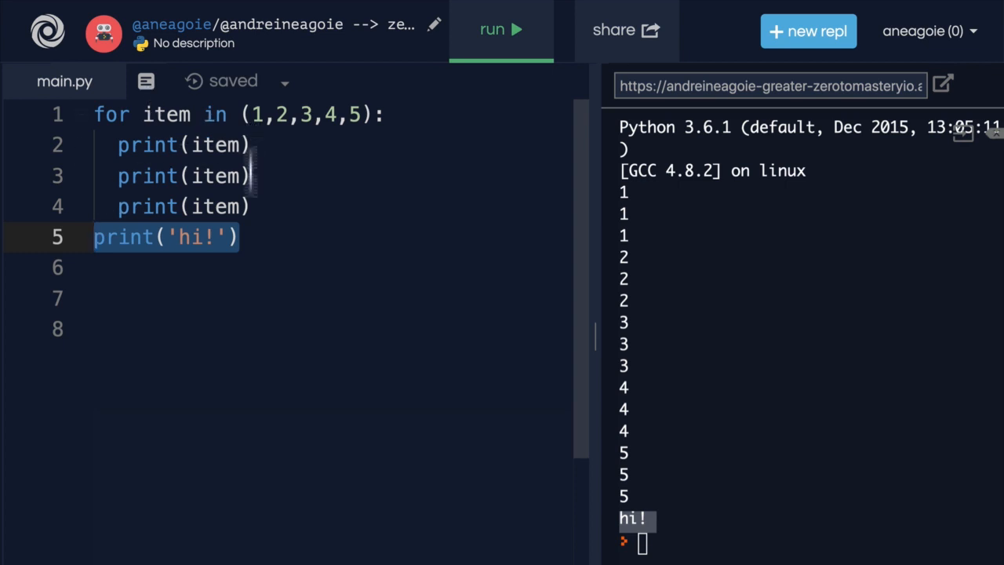
pyautogui.moveTo(259, 279)
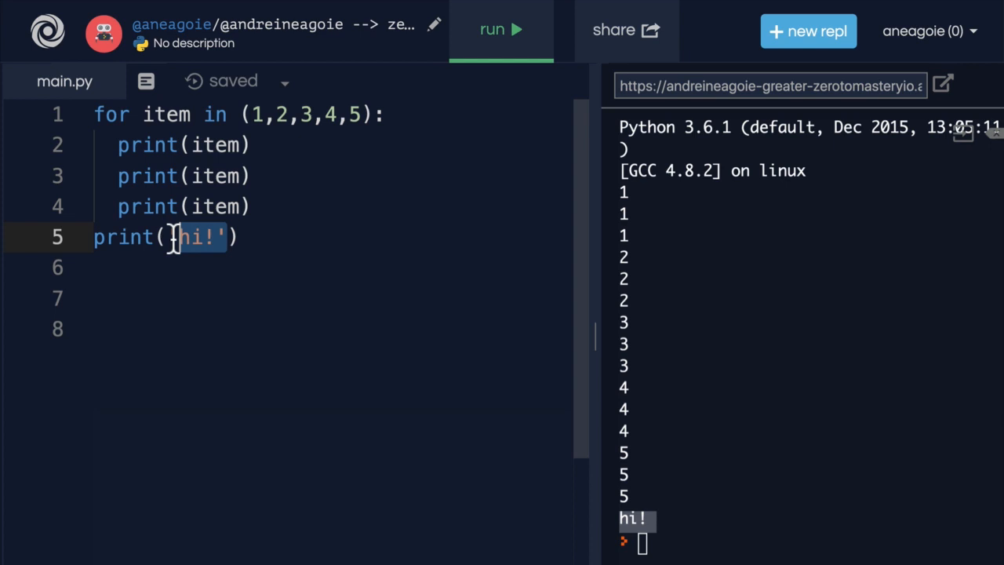
# Replace the print('hi!') after the loop with print(item).
pyautogui.write('ot')
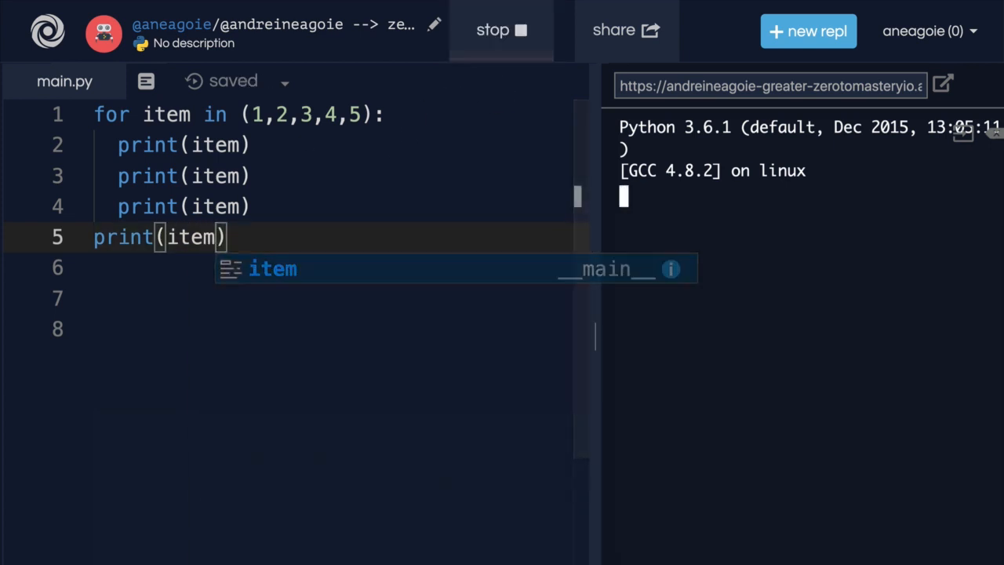
pyautogui.click(501, 30)
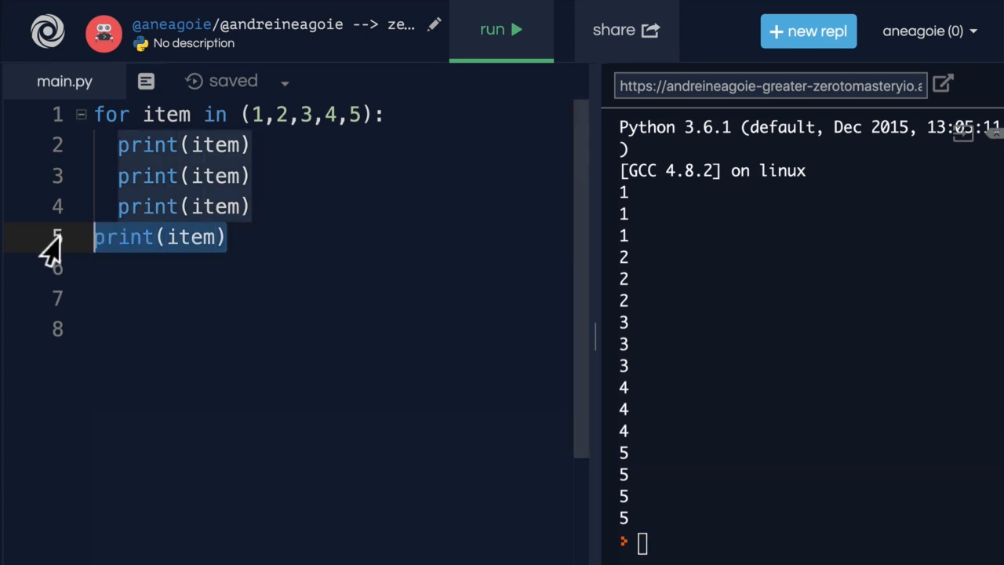
pyautogui.doubleClick(165, 115)
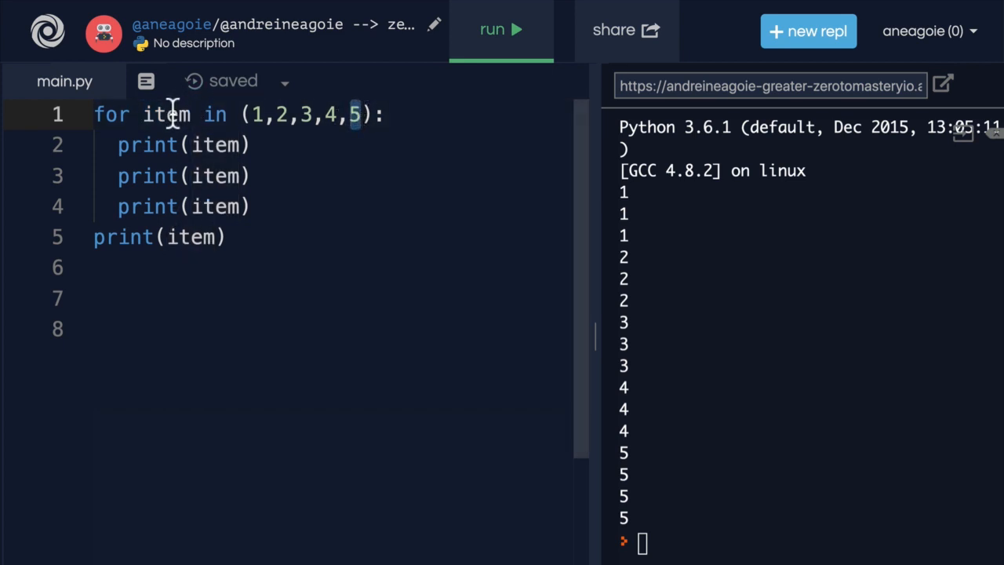
pyautogui.doubleClick(166, 114)
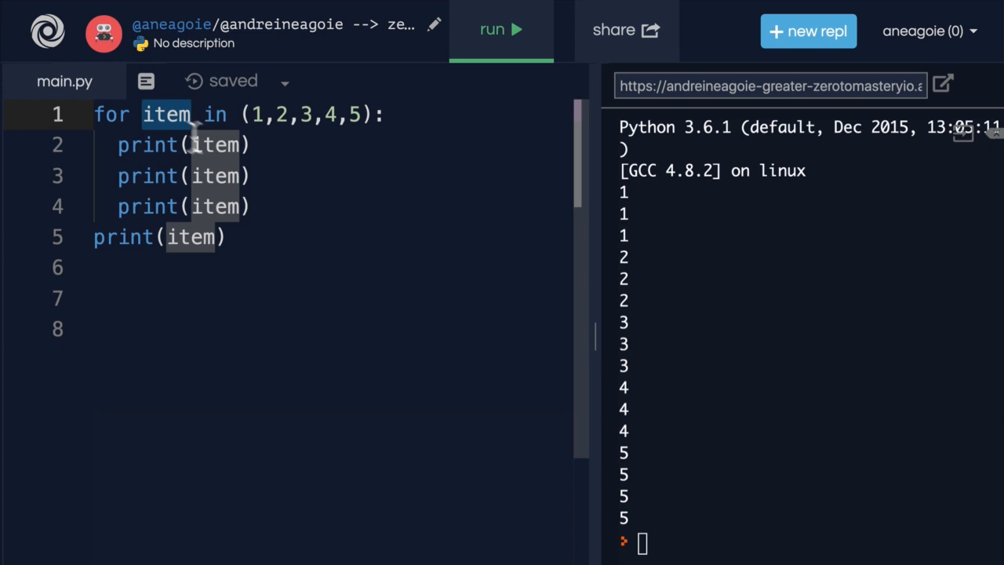
pyautogui.write('5')
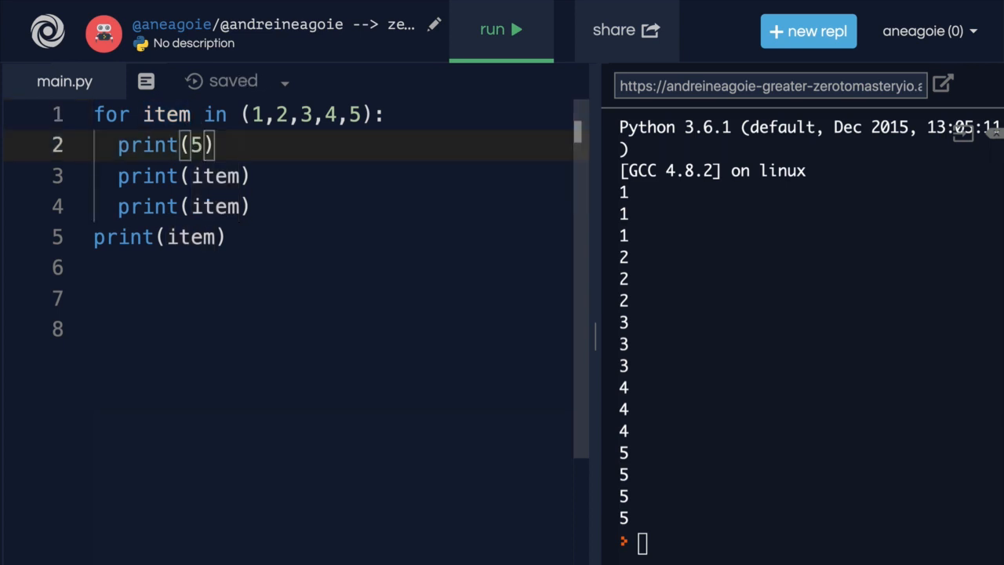
pyautogui.write('item')
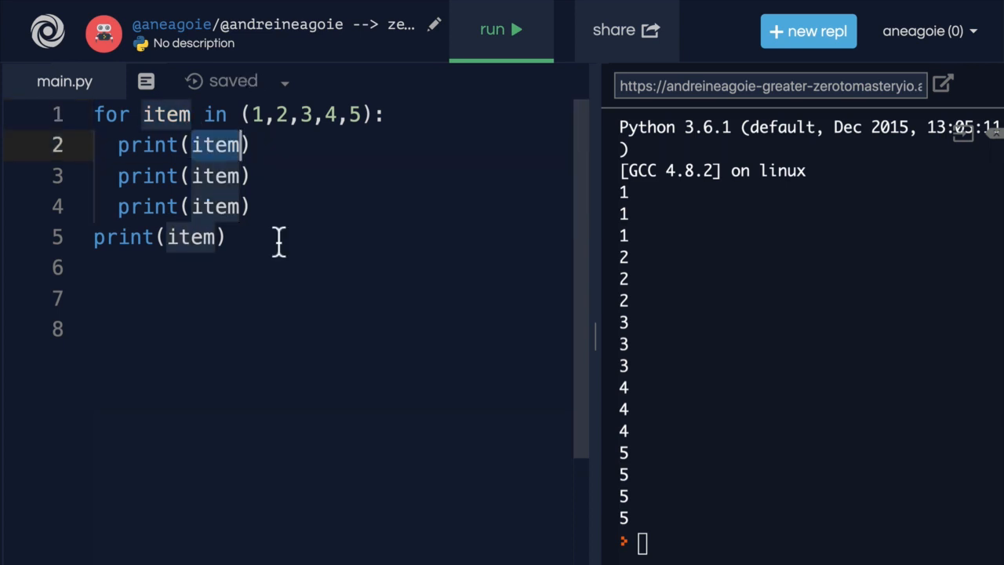
# Write the inner loop header for x in ['a', 'b', 'c']: inside the outer loop.
pyautogui.write('for')
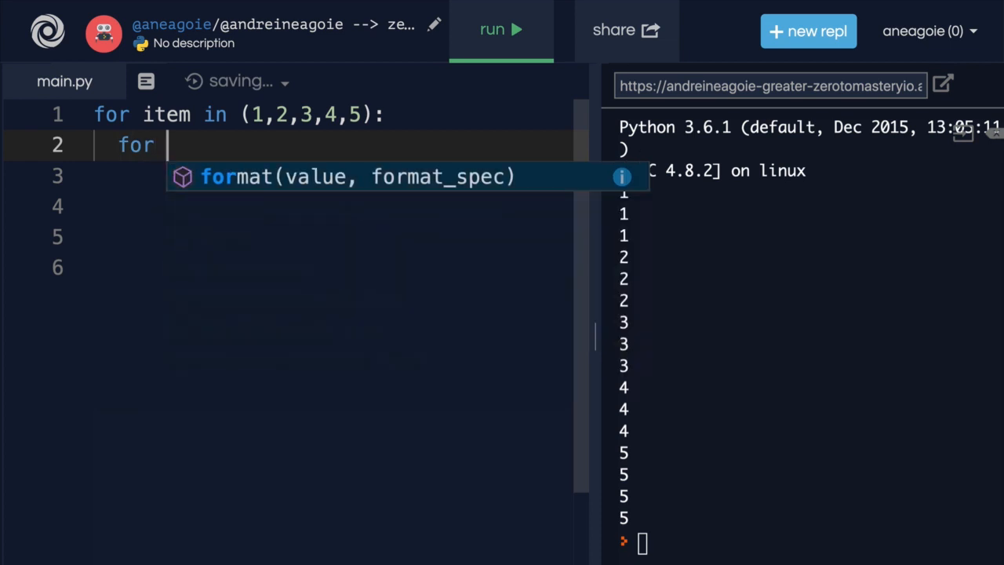
pyautogui.write('x')
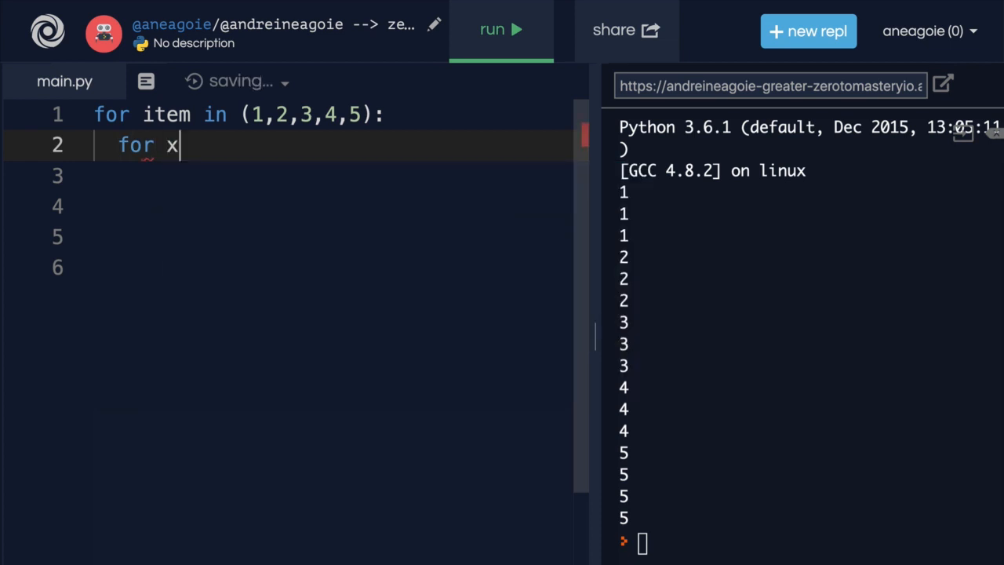
pyautogui.write("in ['a',")
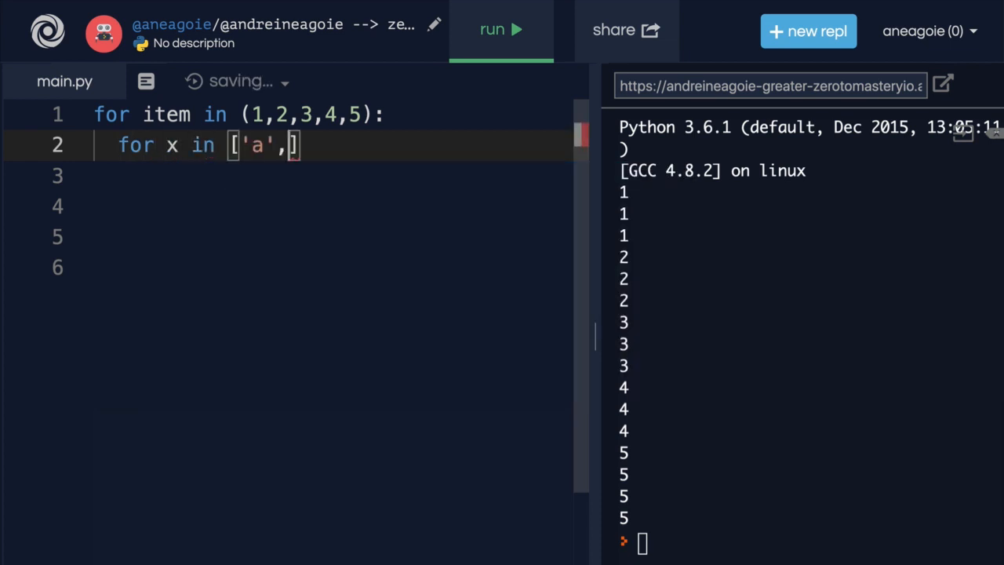
pyautogui.write("'b'")
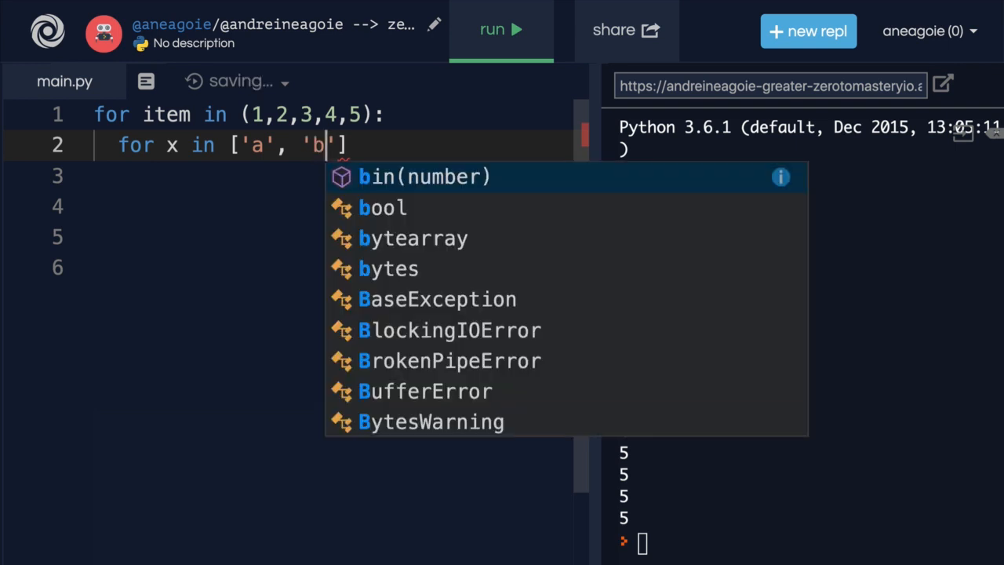
pyautogui.write(", 'c'")
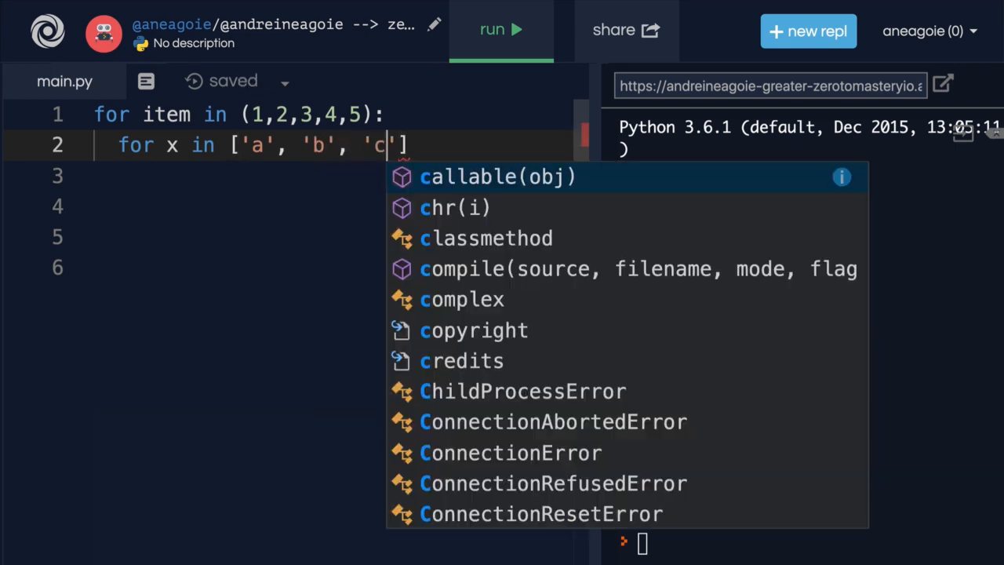
pyautogui.click(501, 29)
pyautogui.write(':')
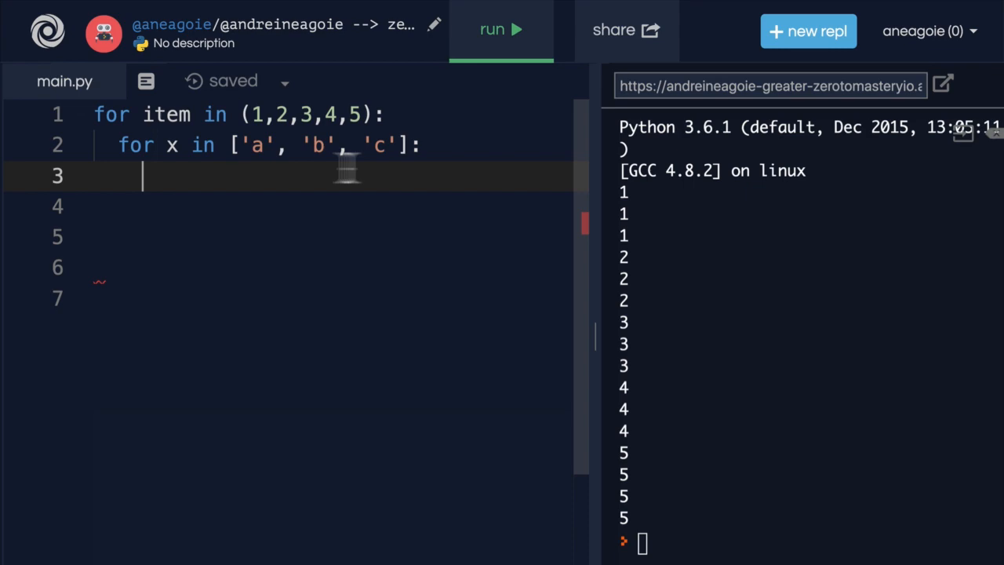
pyautogui.moveTo(187, 180)
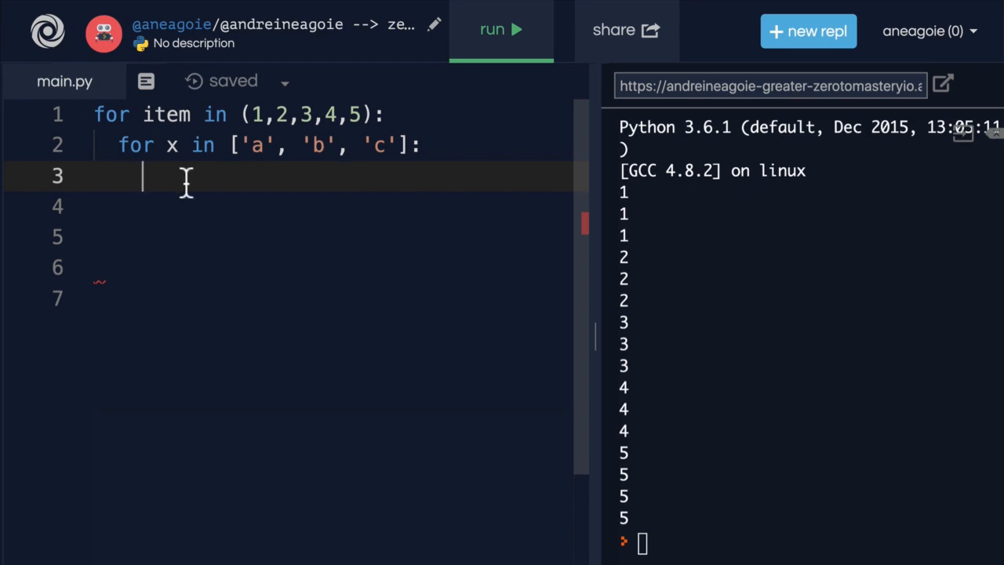
# Add the inner loop body print(item, x), removing the extra unfinished print line.
pyautogui.write('print(')
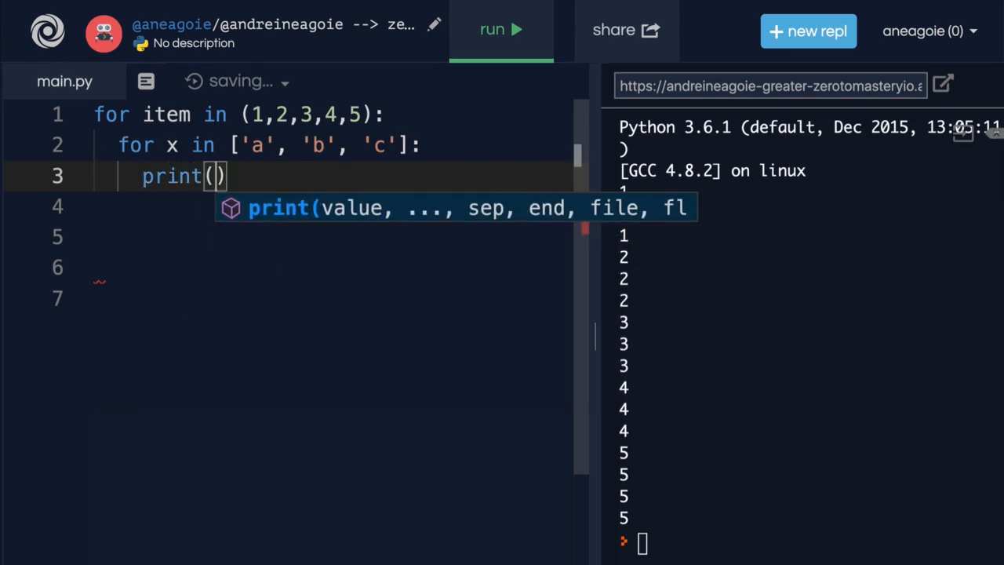
pyautogui.write('item')
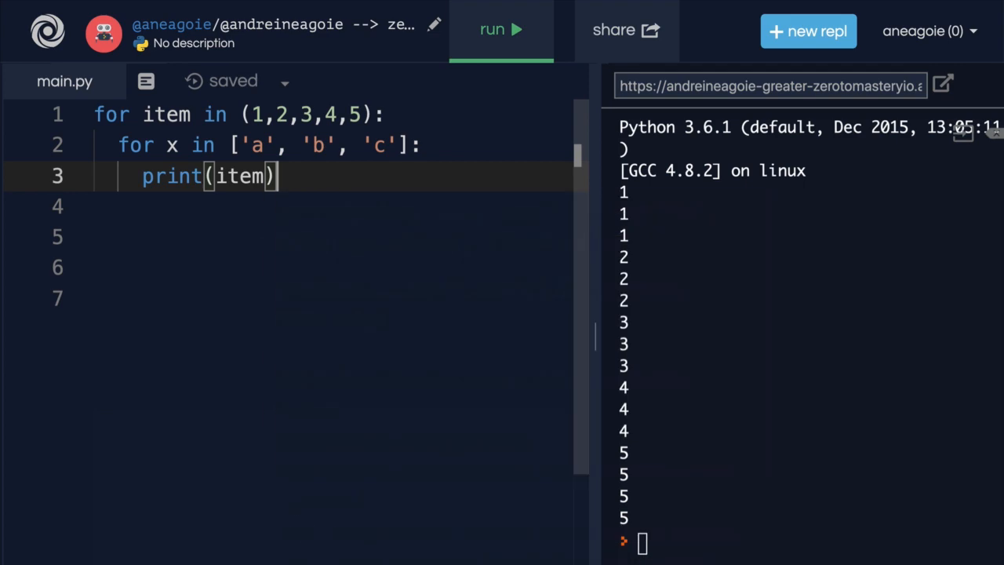
pyautogui.write('print')
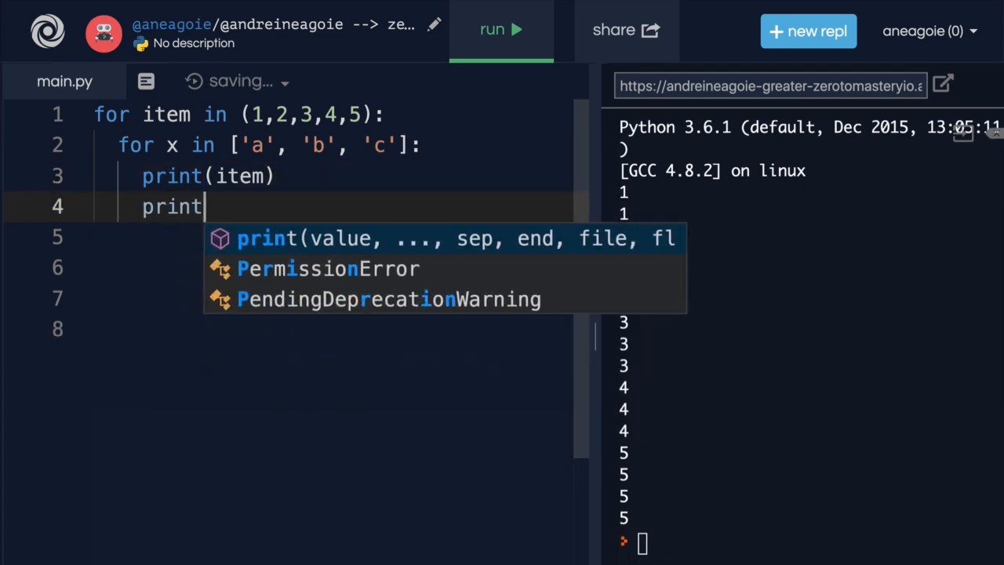
pyautogui.press('Backspace')
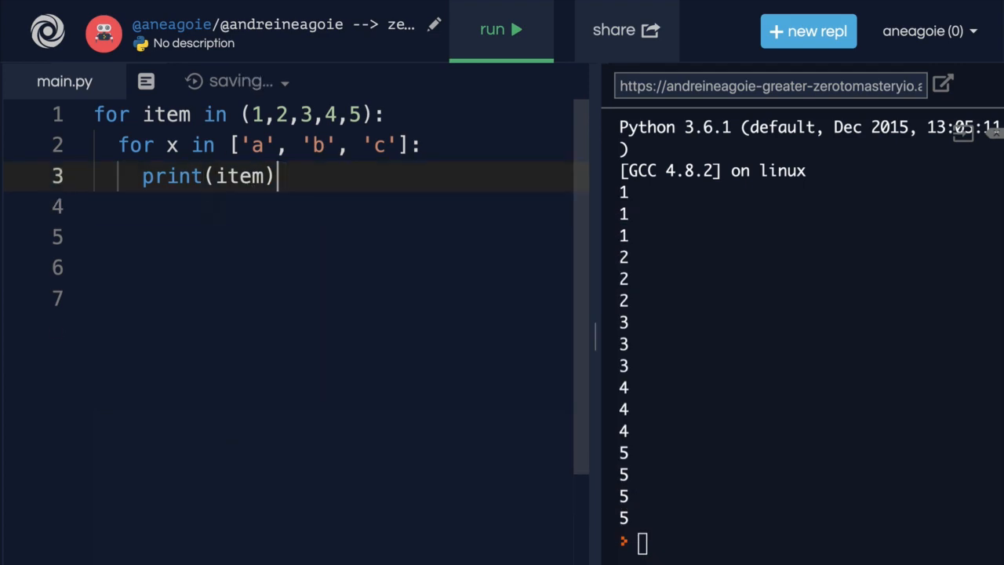
pyautogui.write(',')
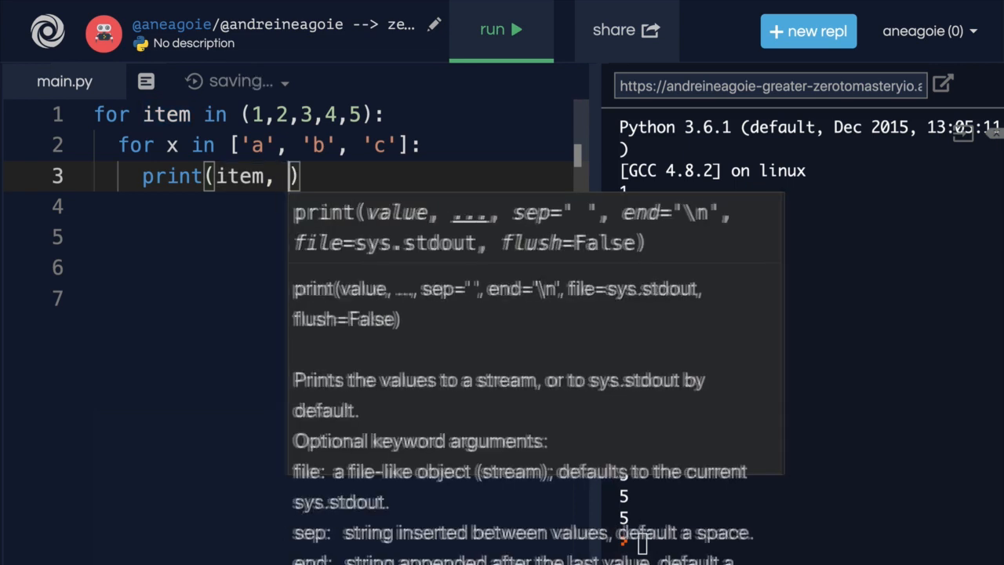
pyautogui.write('x')
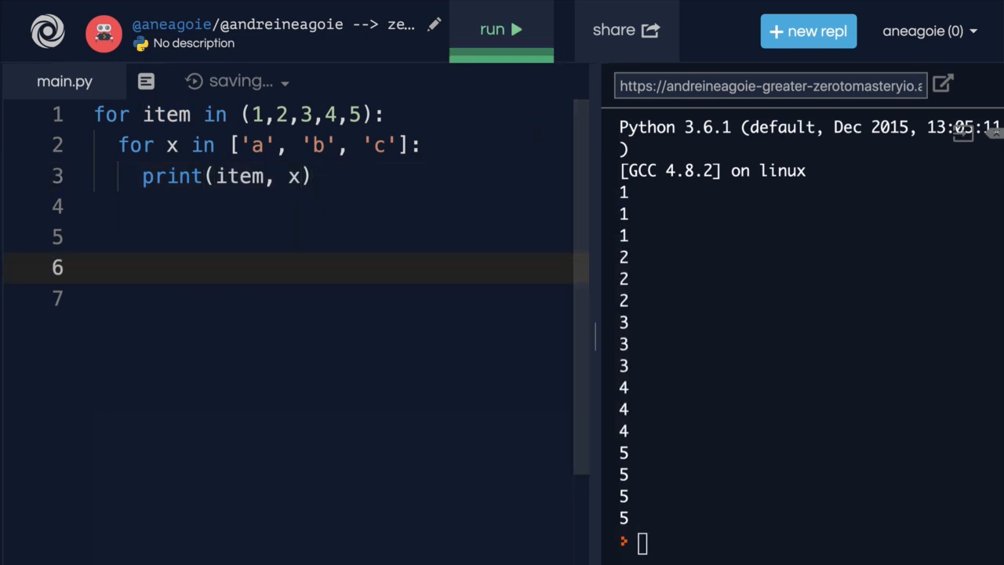
# Run the nested loop and review the pairs 1 a through 5 c.
pyautogui.click(500, 30)
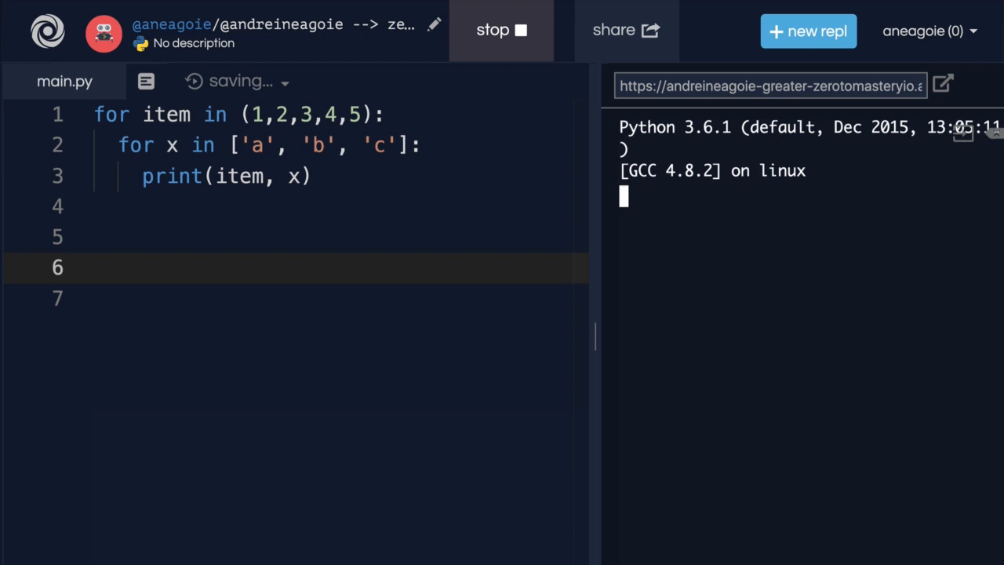
pyautogui.click(501, 30)
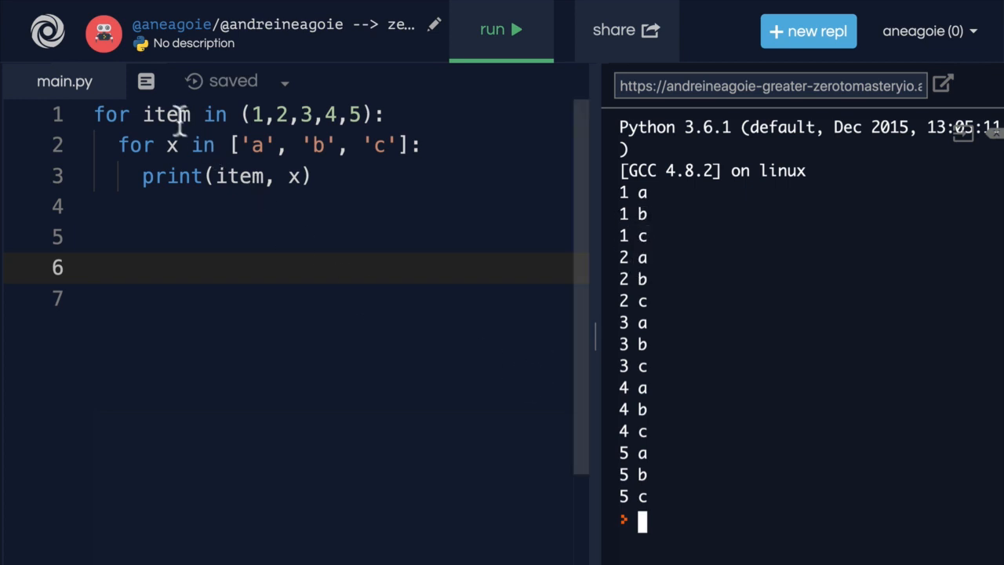
pyautogui.click(98, 115)
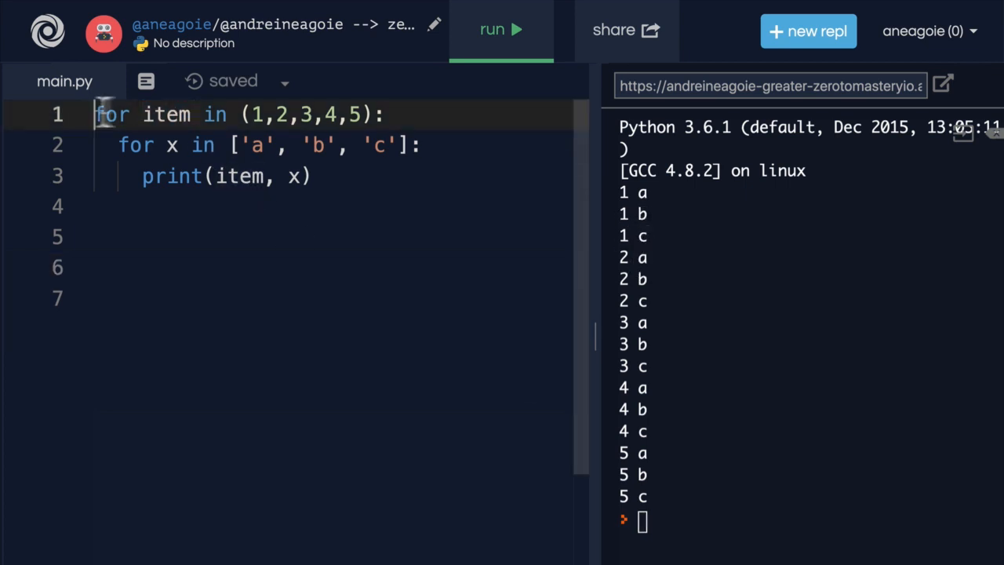
pyautogui.doubleClick(166, 115)
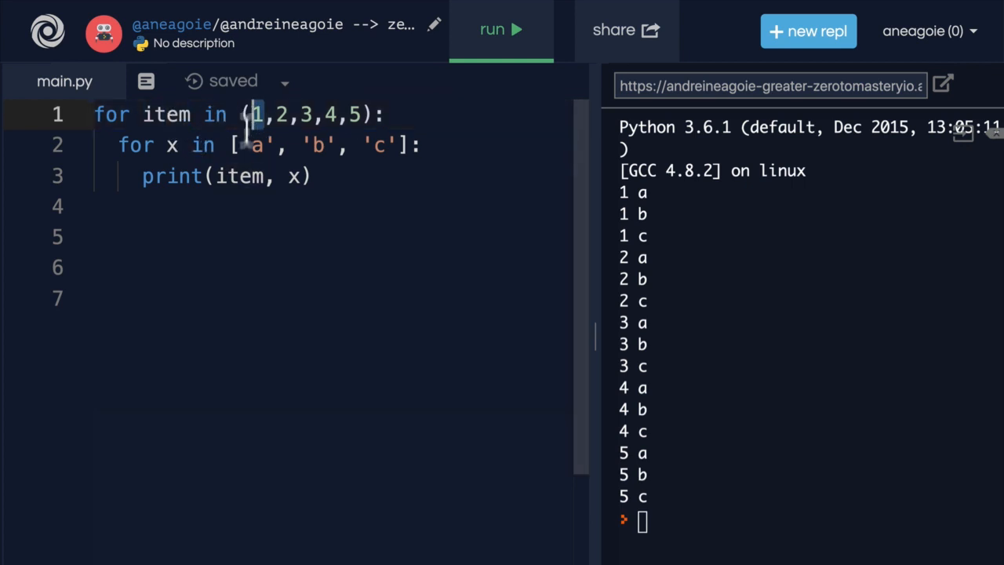
# Rewrite the print line with literal values, changing the letter to 'b' then 'c'.
pyautogui.click(126, 146)
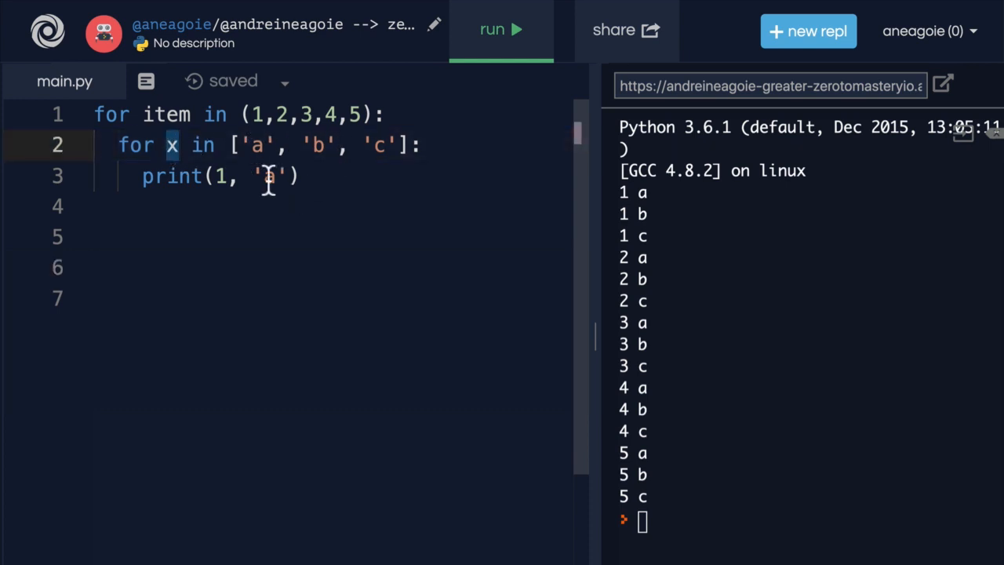
pyautogui.write('b')
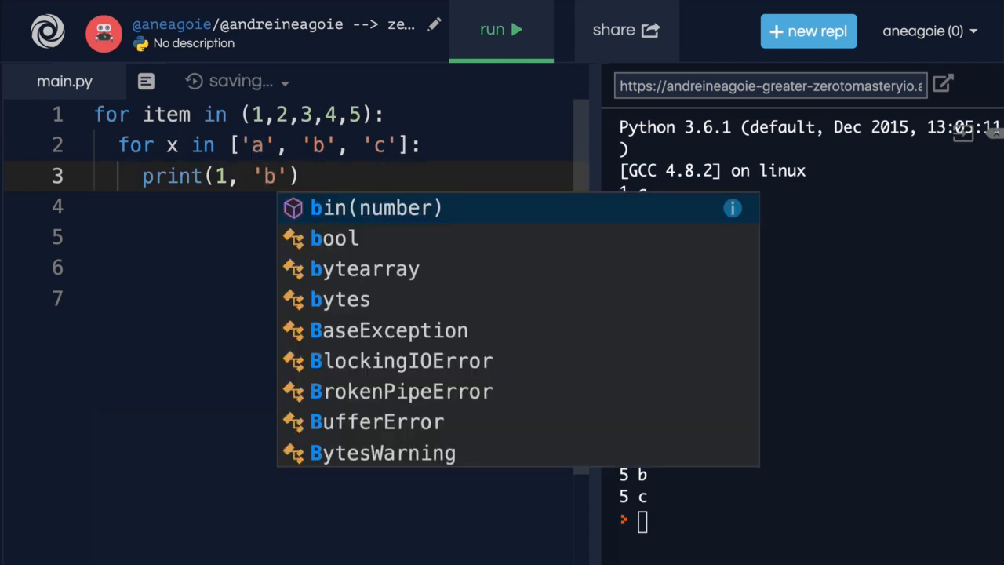
pyautogui.write('c')
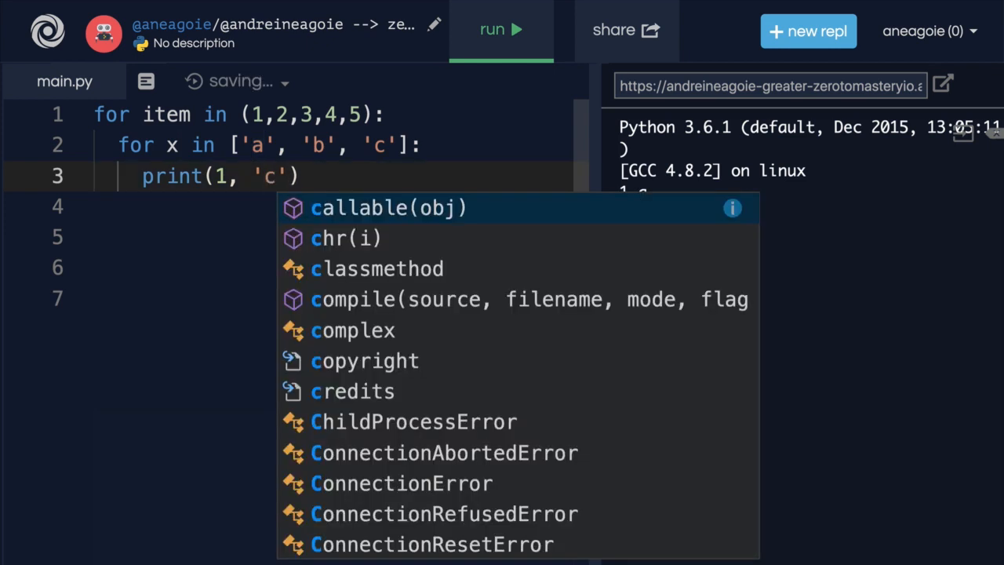
pyautogui.click(501, 30)
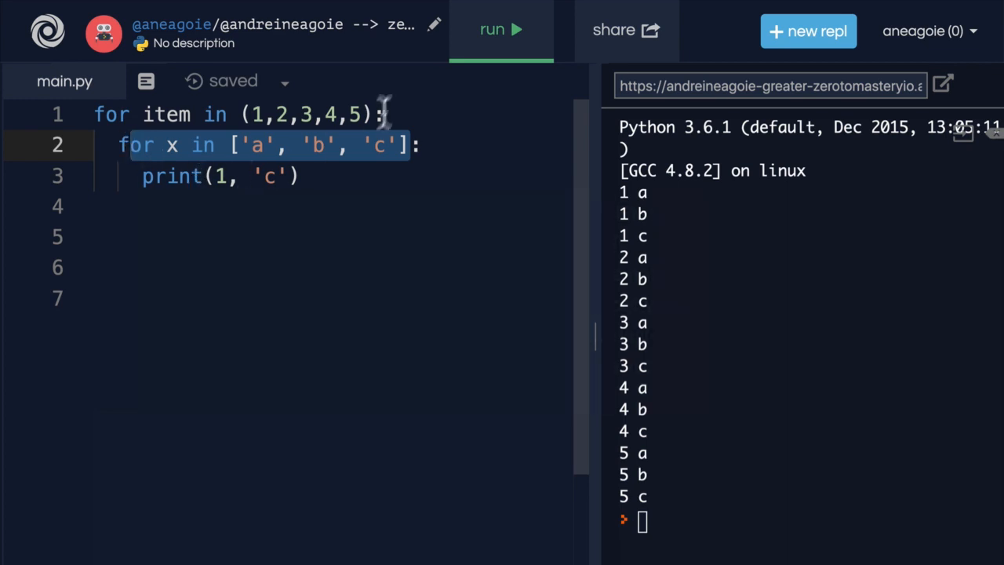
pyautogui.click(275, 115)
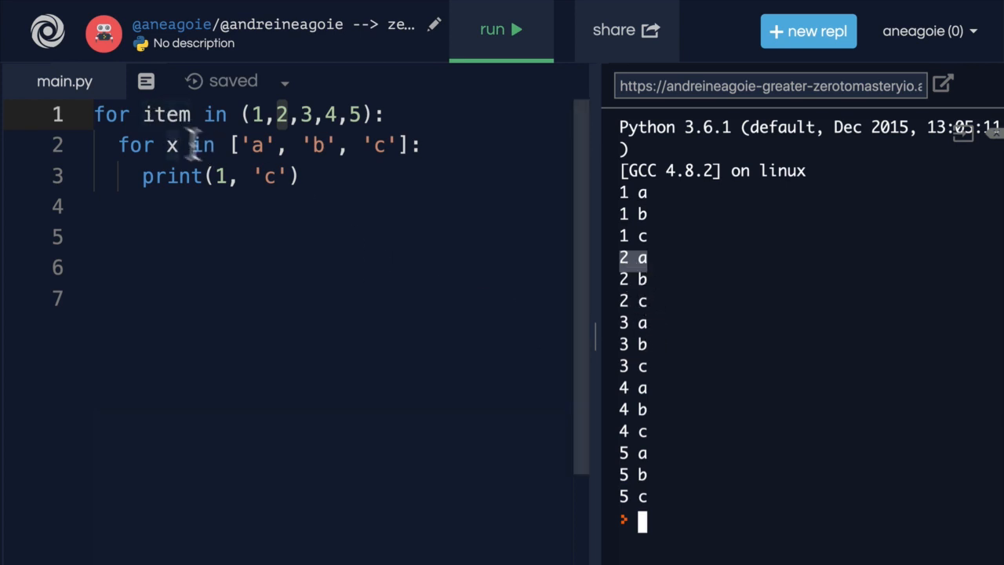
pyautogui.moveTo(306, 208)
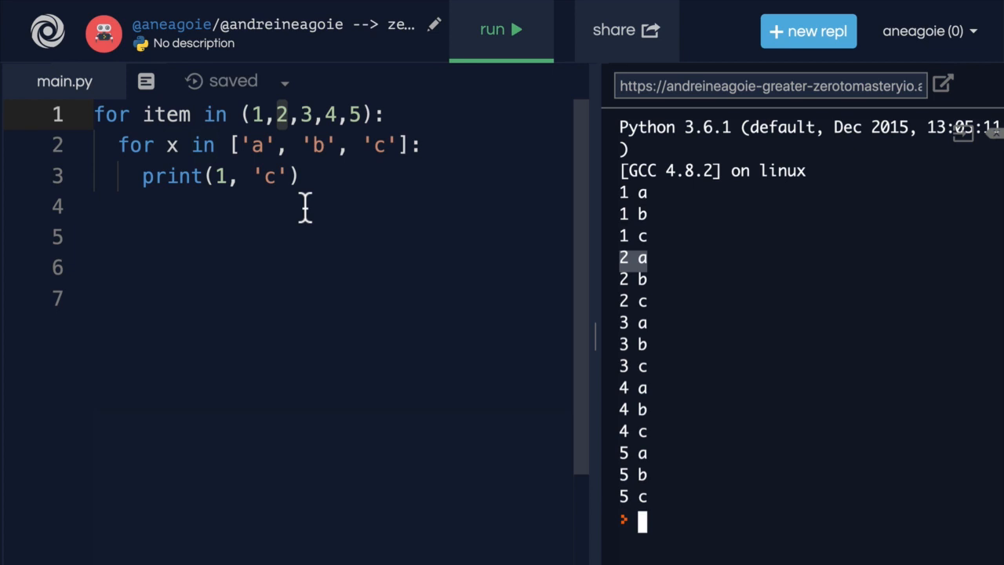